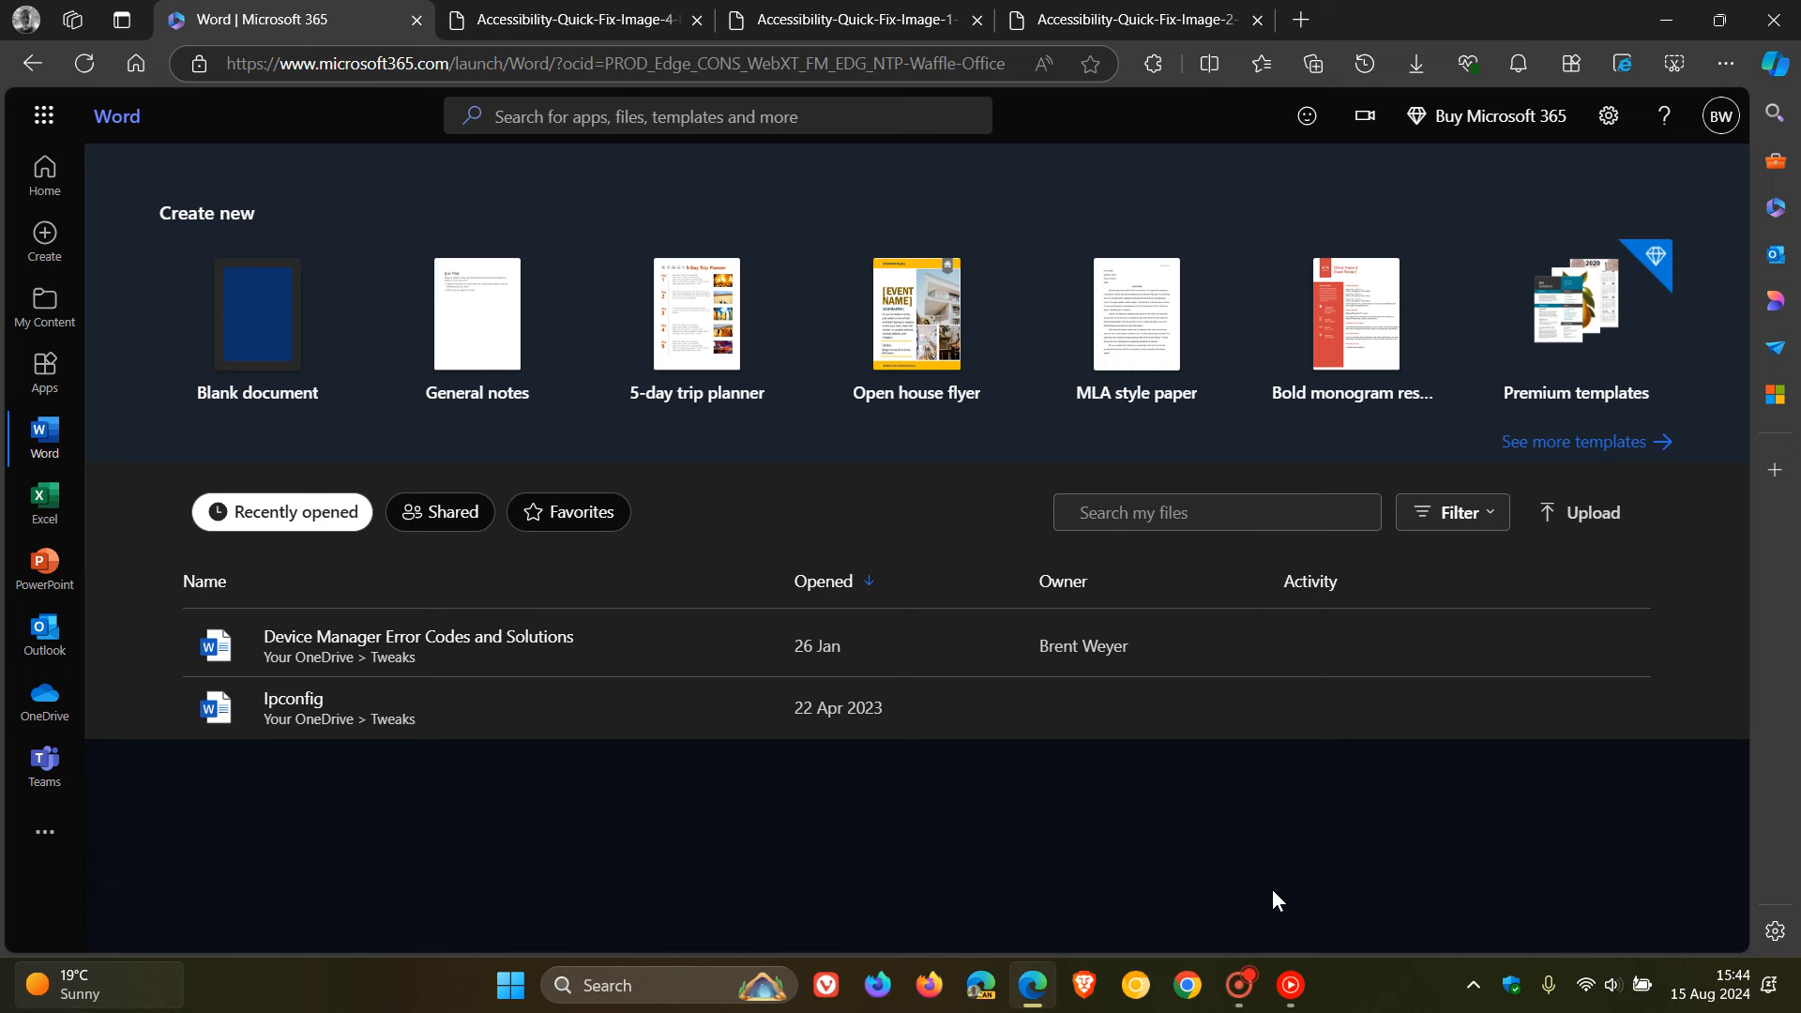
View the Review ribbon screenshot, then the Accessibility Assistant screenshot listing three poor-contrast light blue texts
click(563, 20)
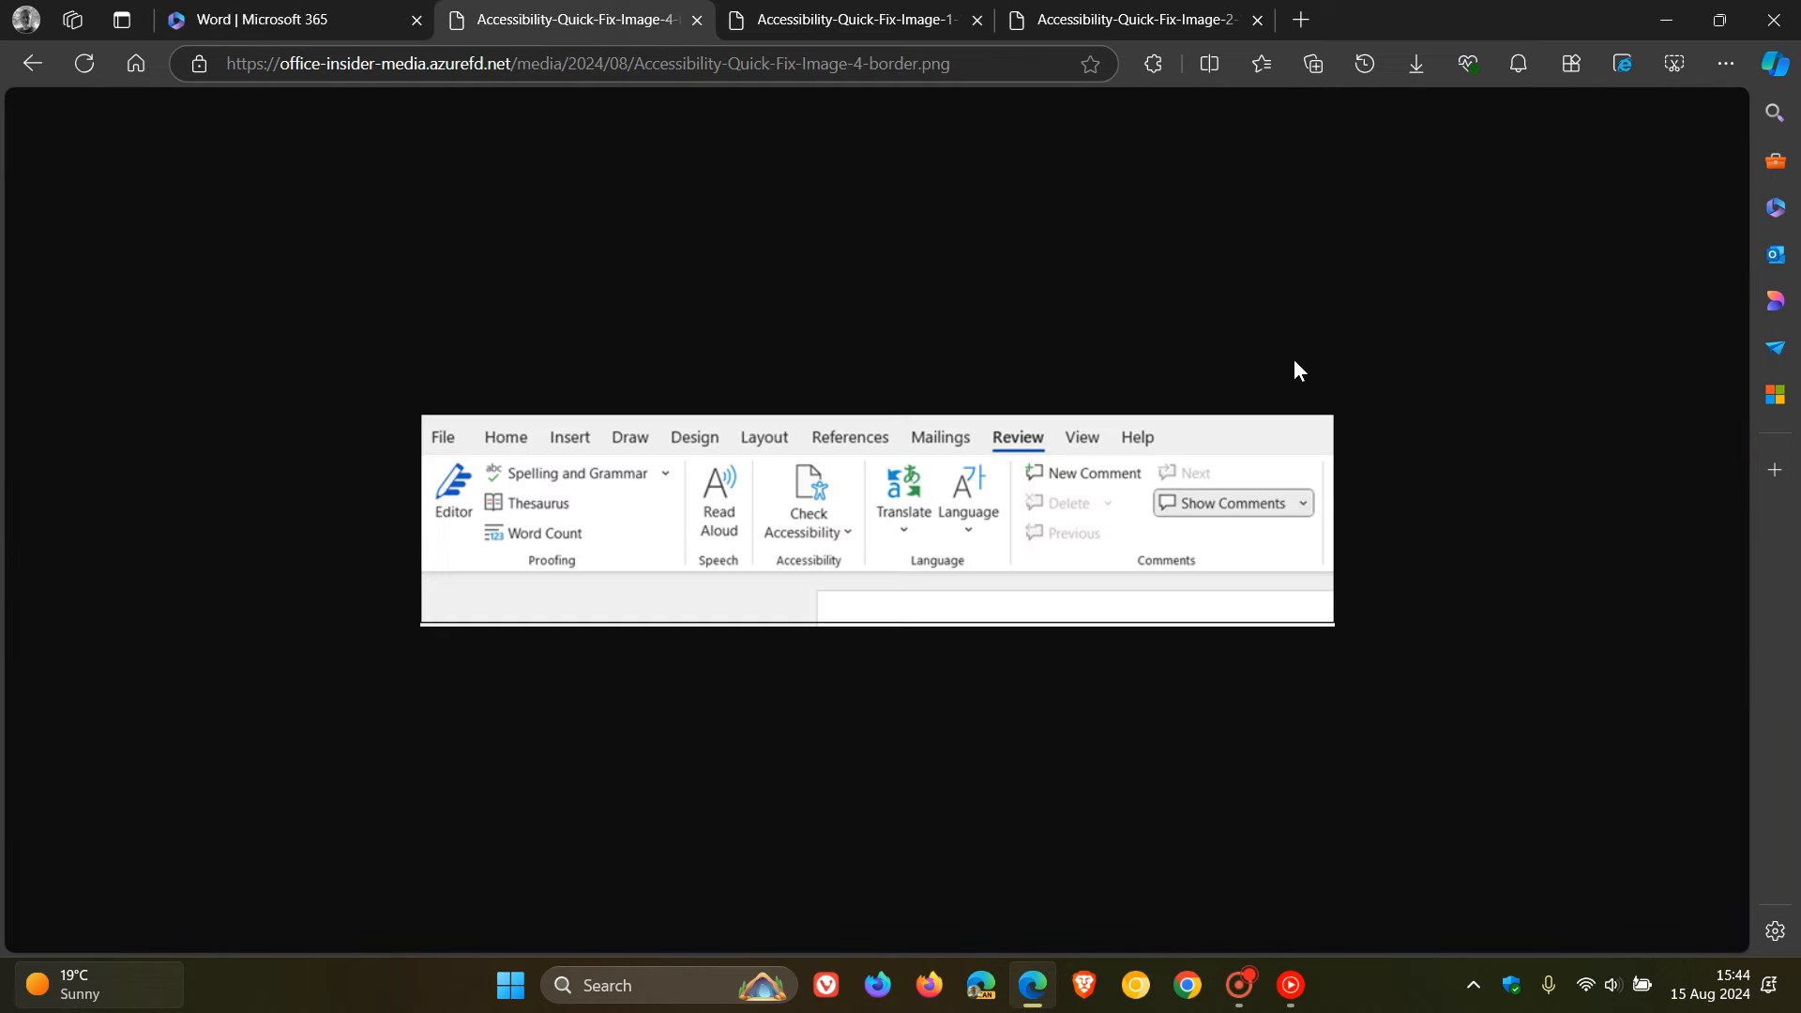
mouse_move(1562, 440)
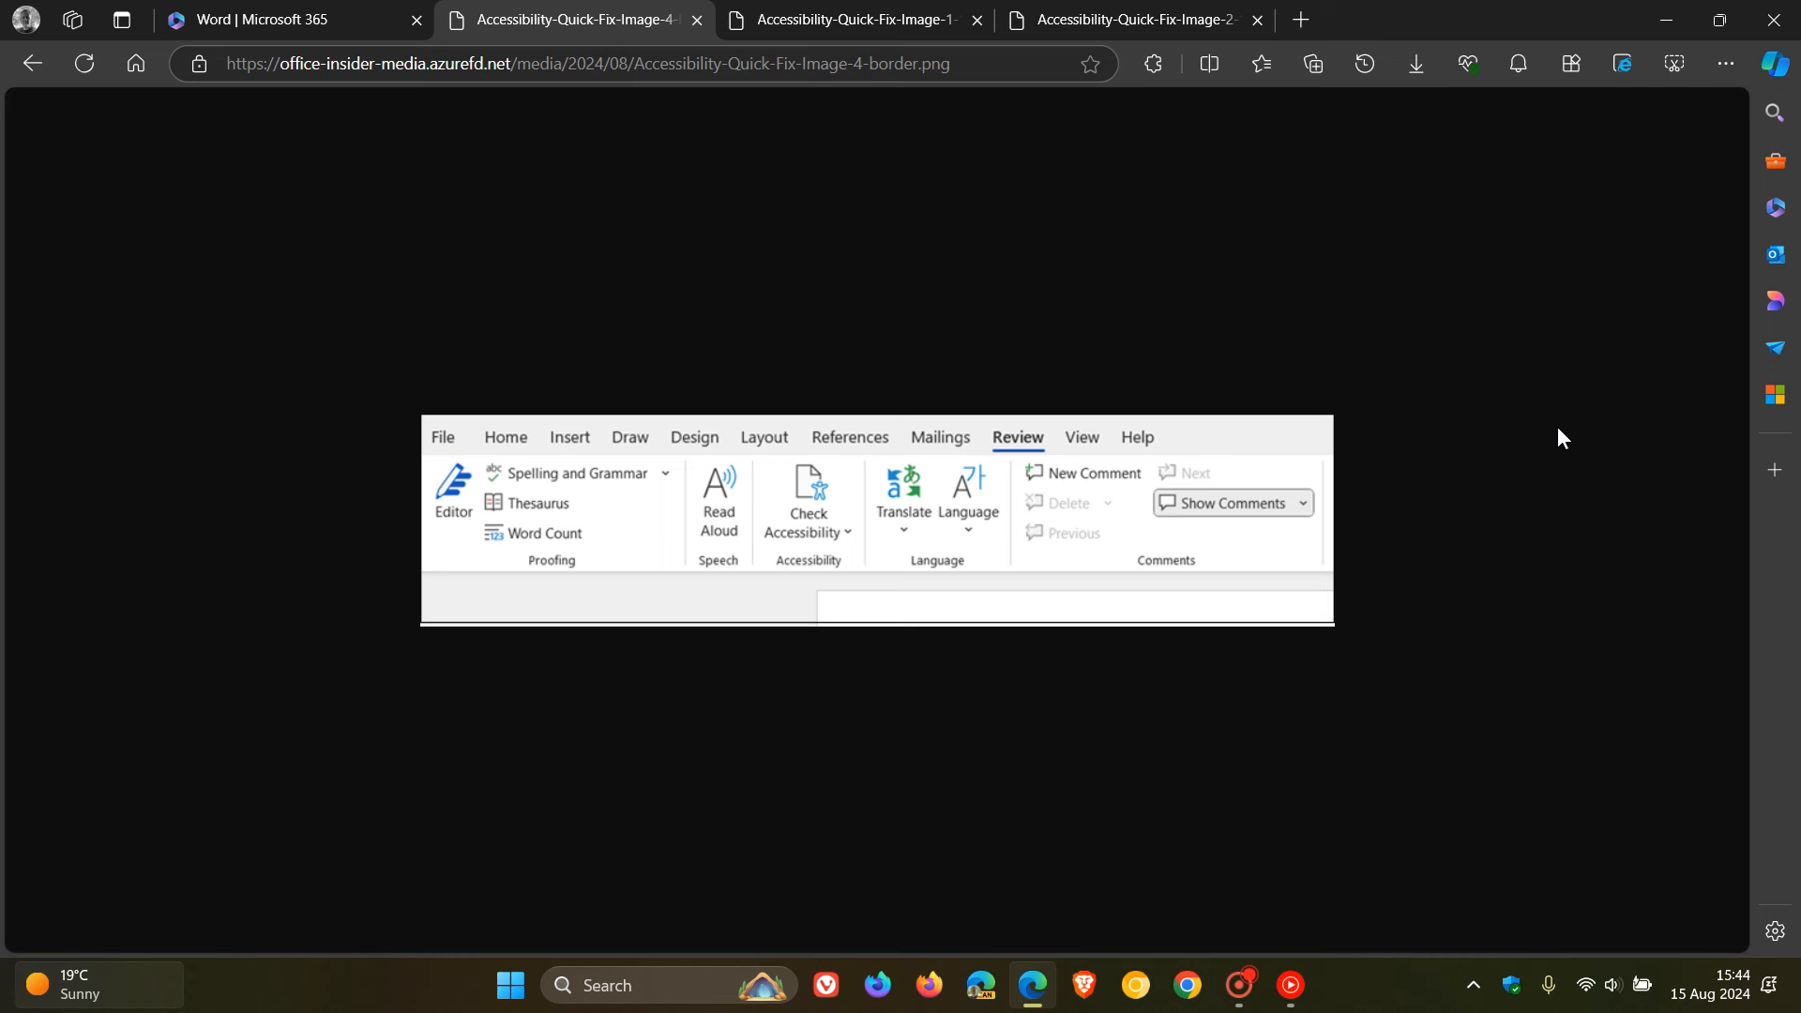
mouse_move(994, 486)
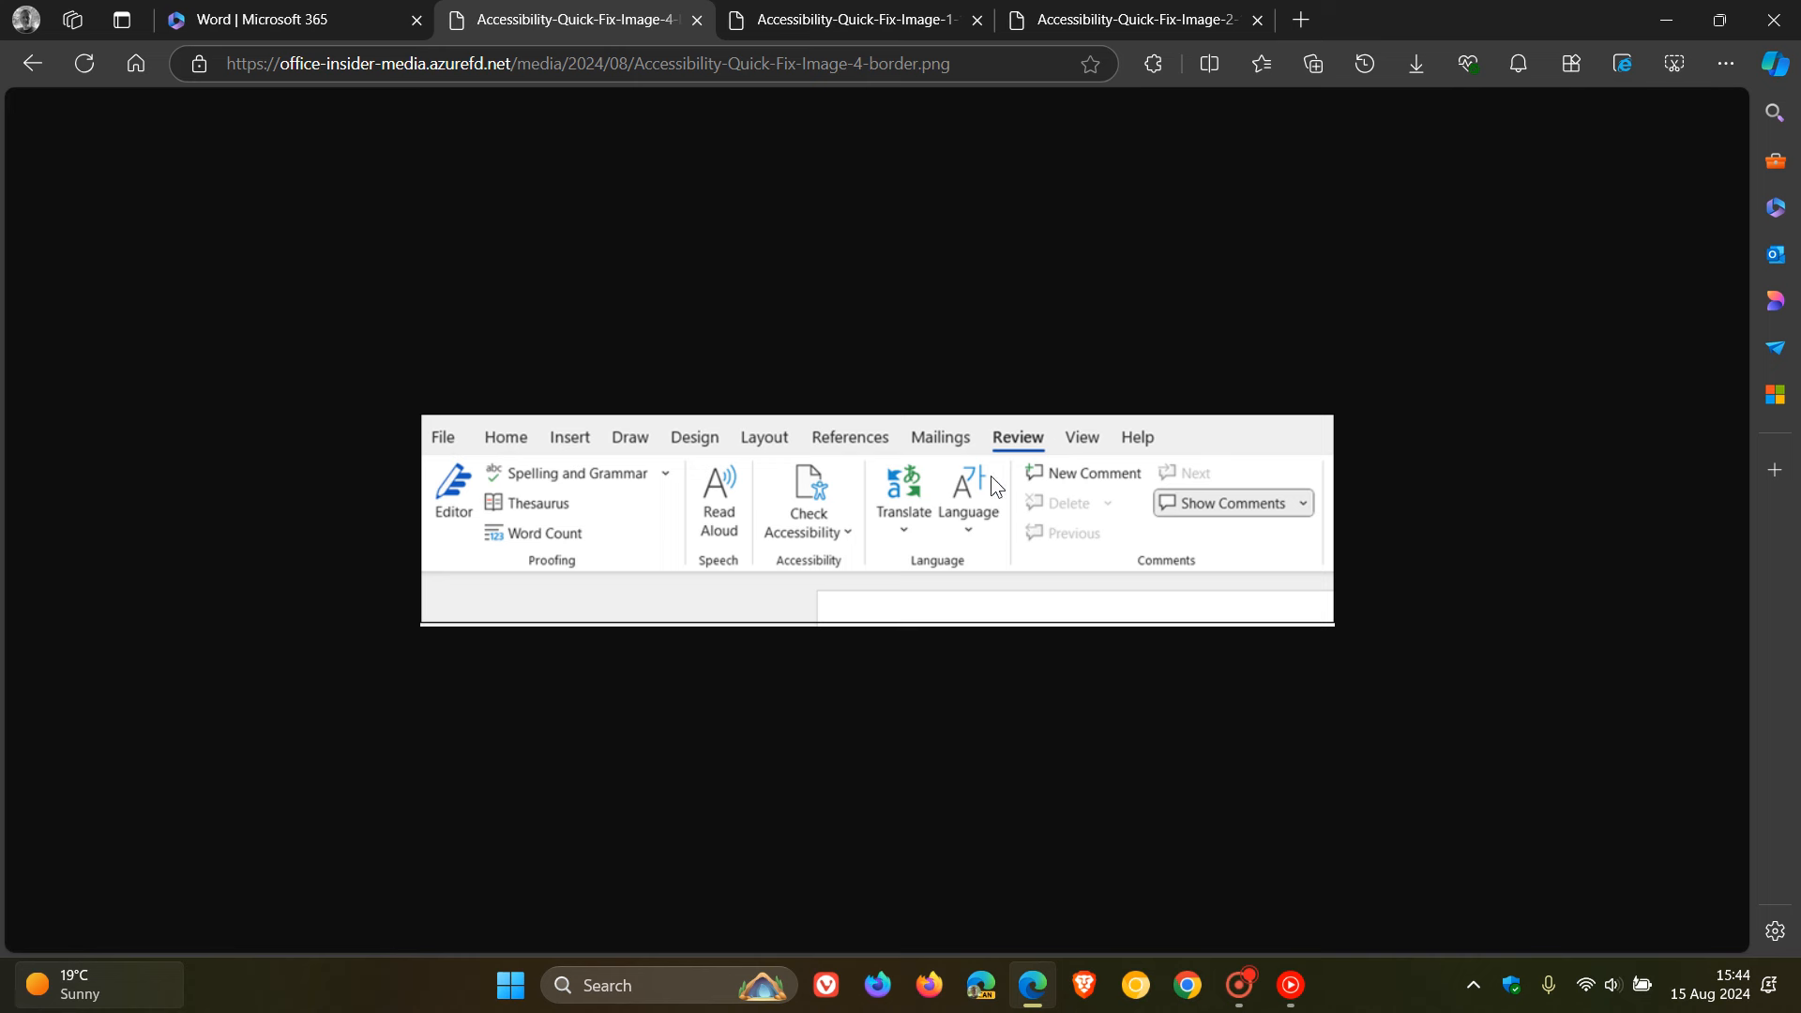
mouse_move(1054, 446)
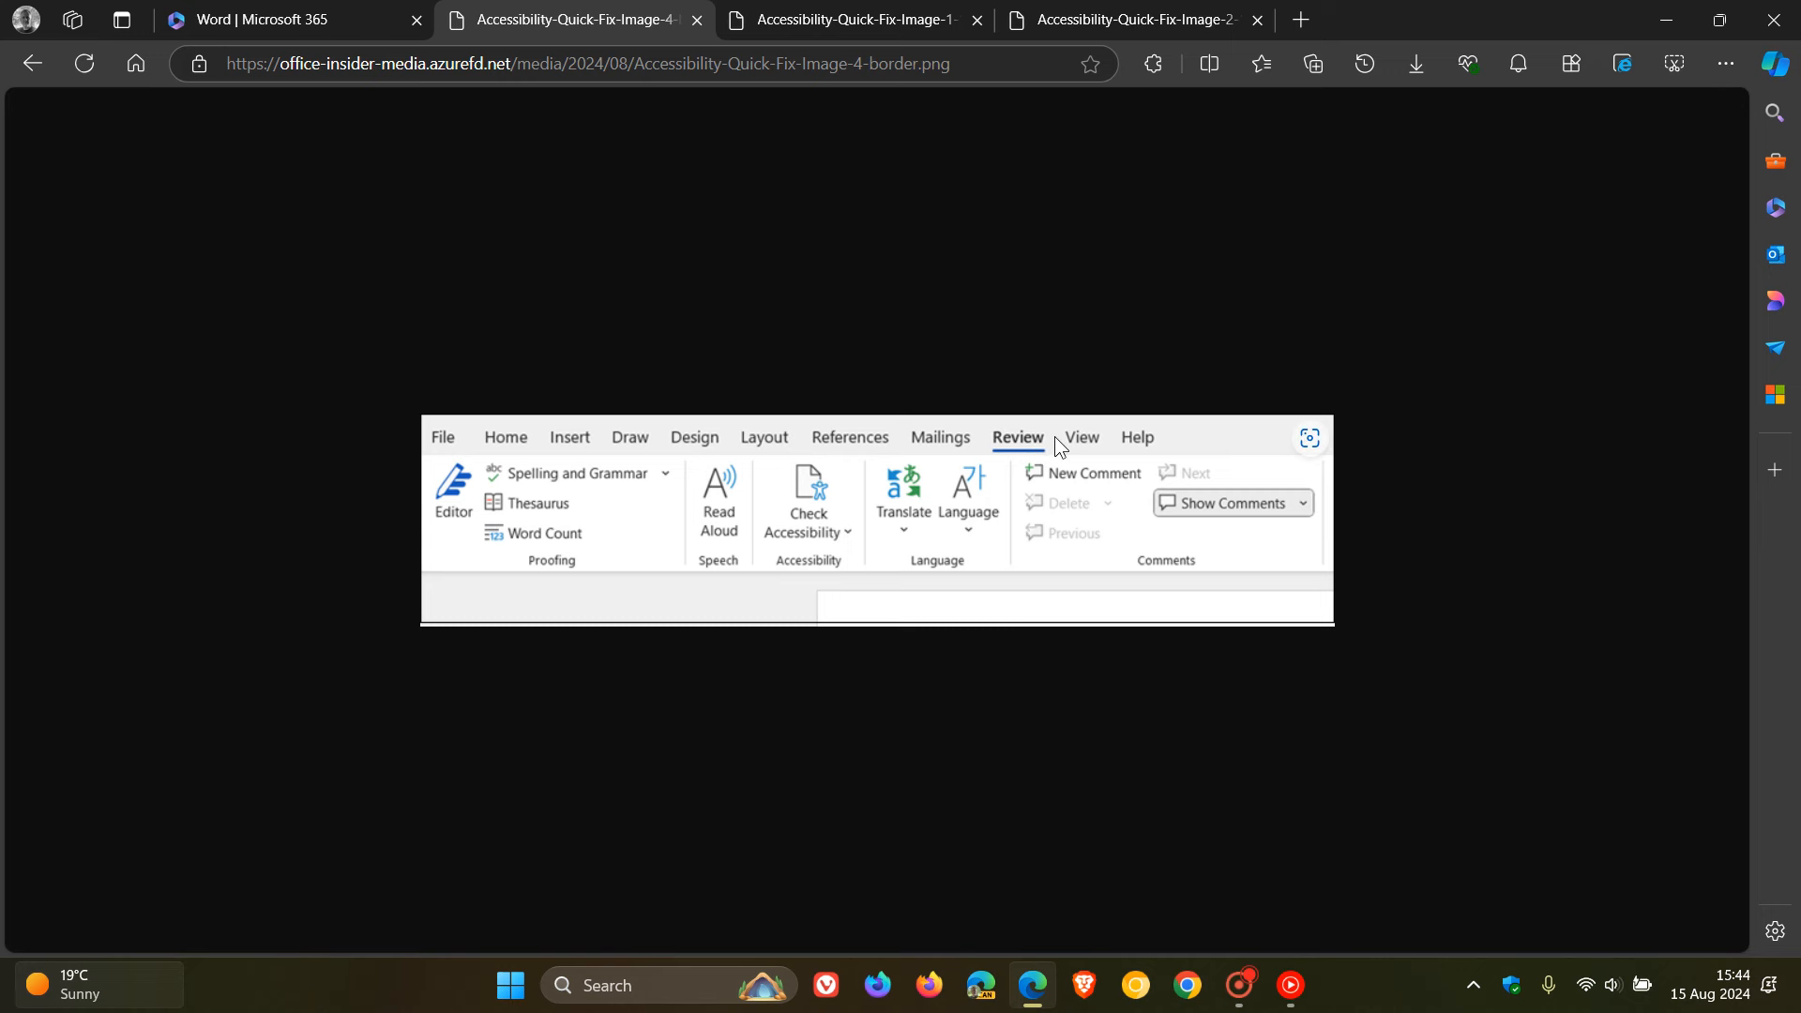
mouse_move(991, 416)
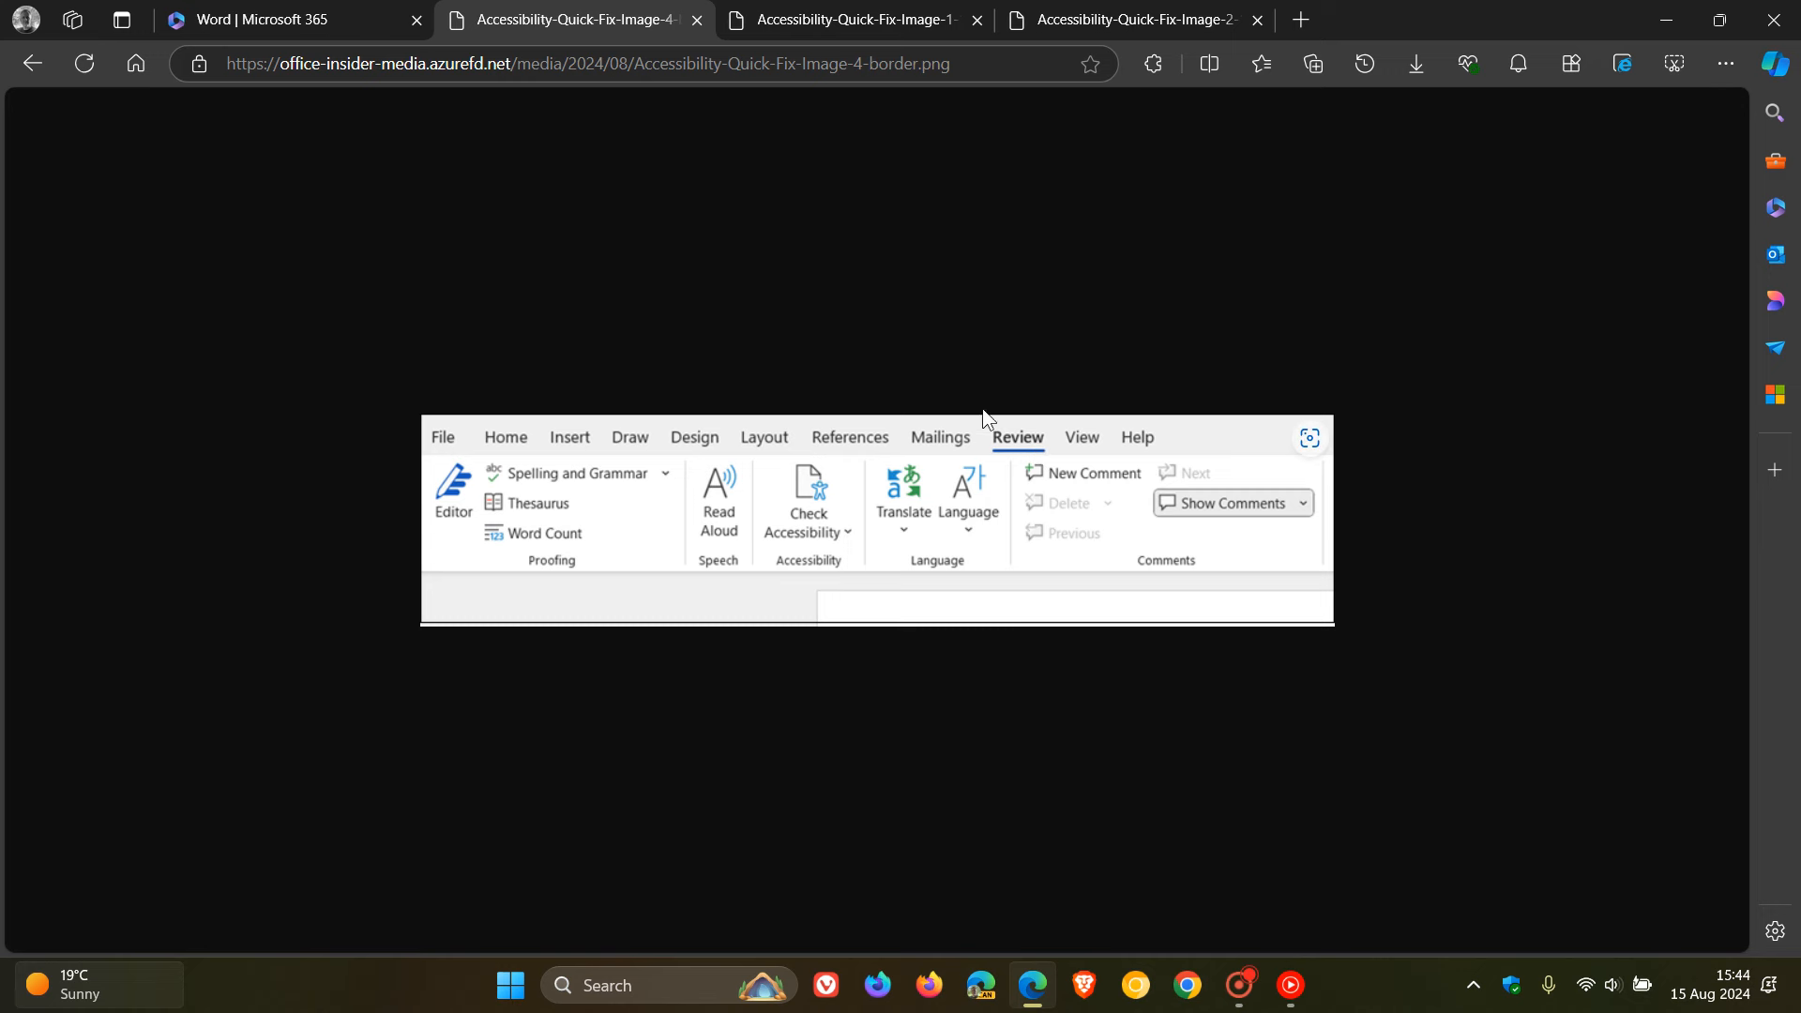
mouse_move(1019, 435)
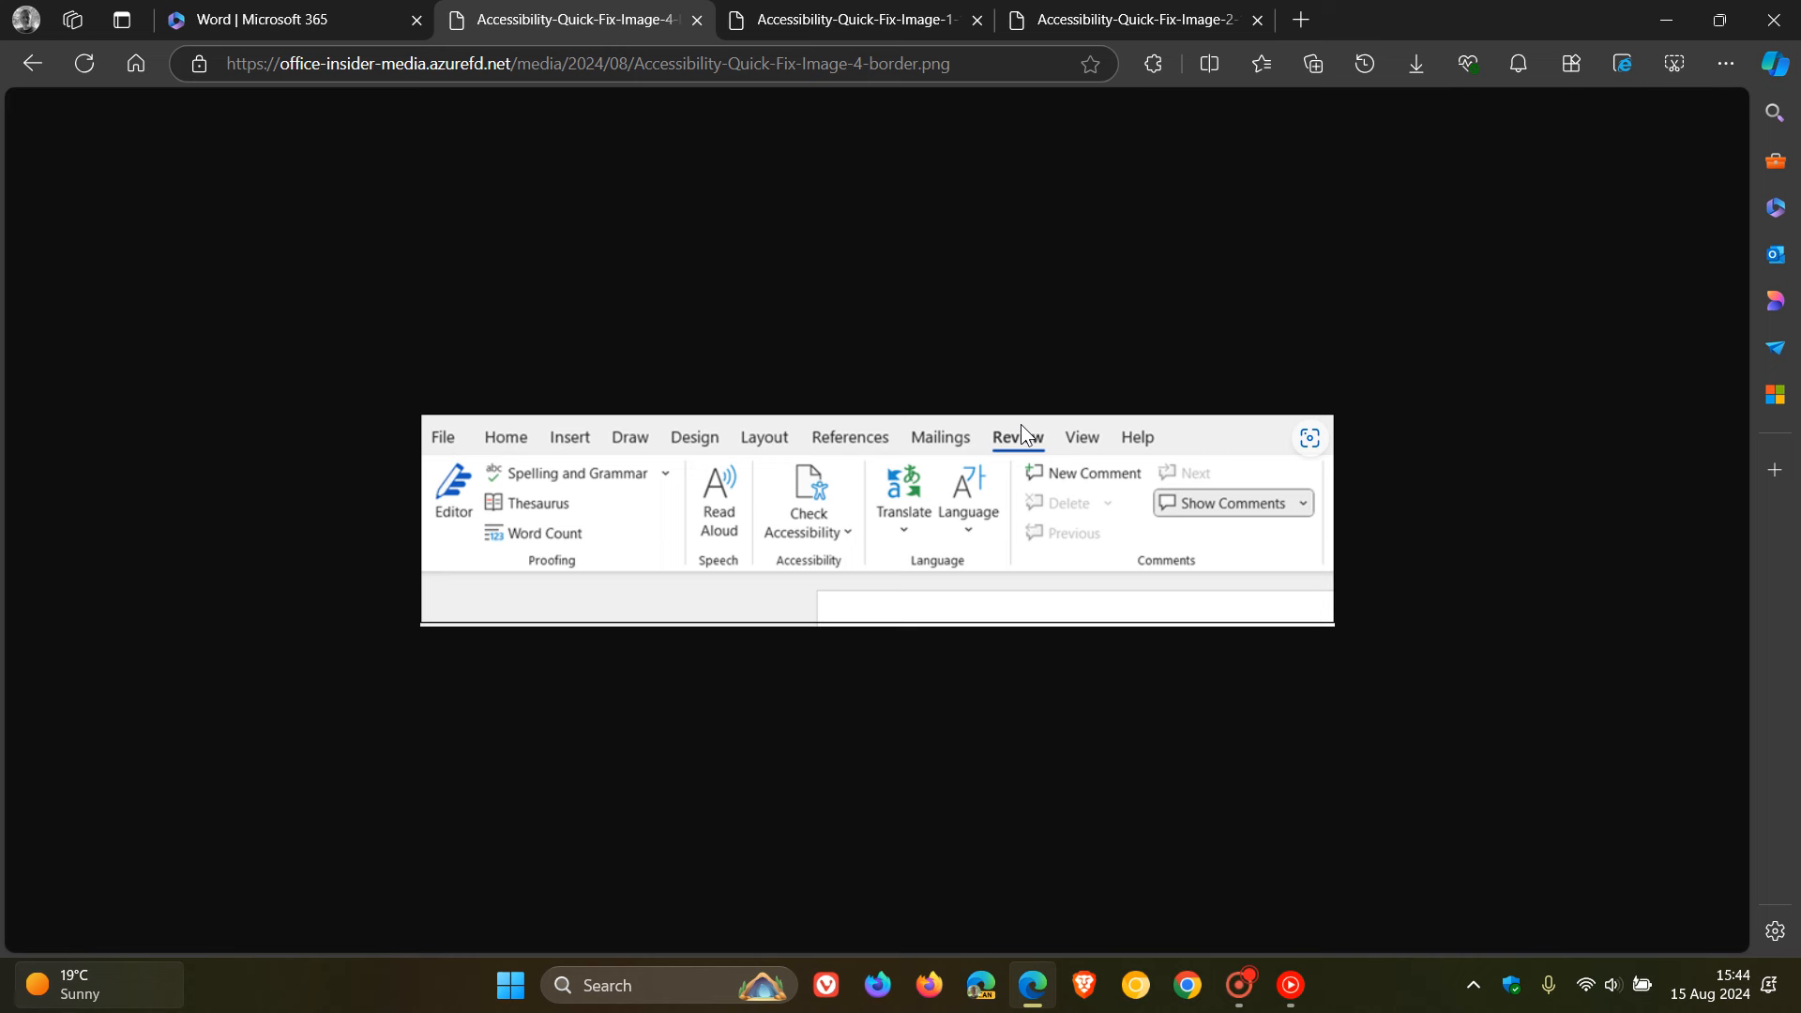
mouse_move(810, 528)
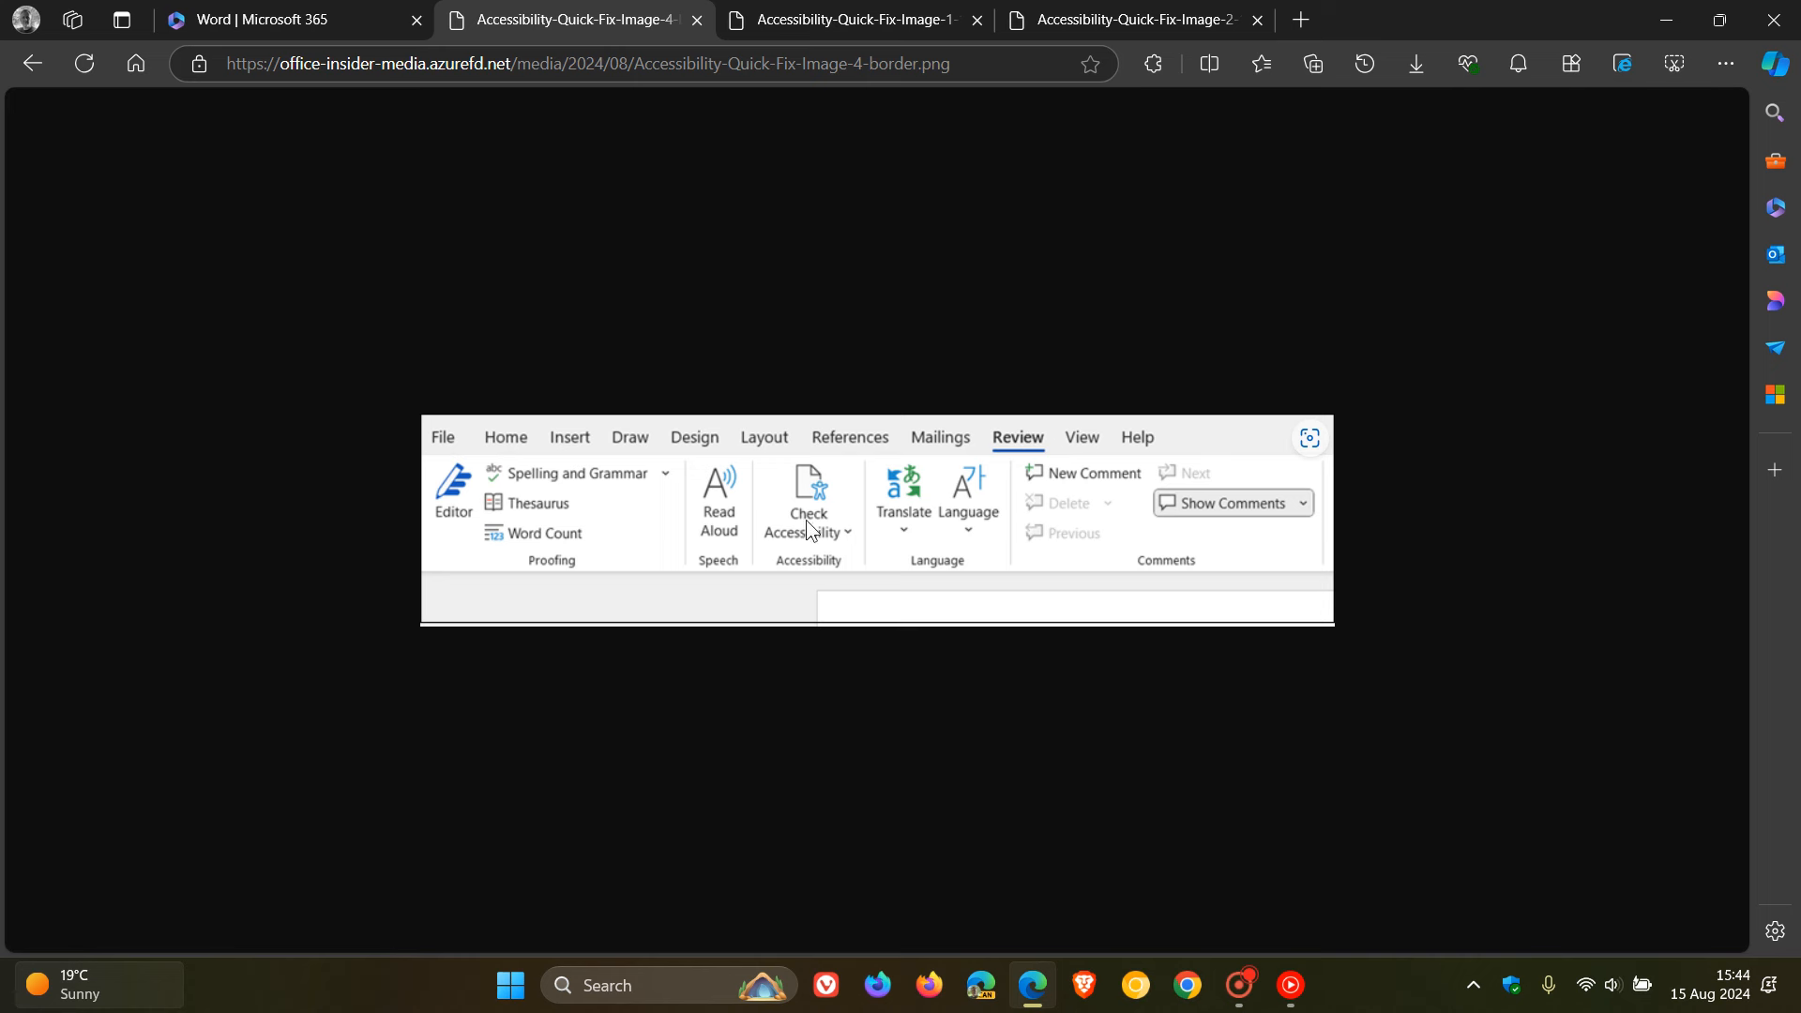
mouse_move(754, 509)
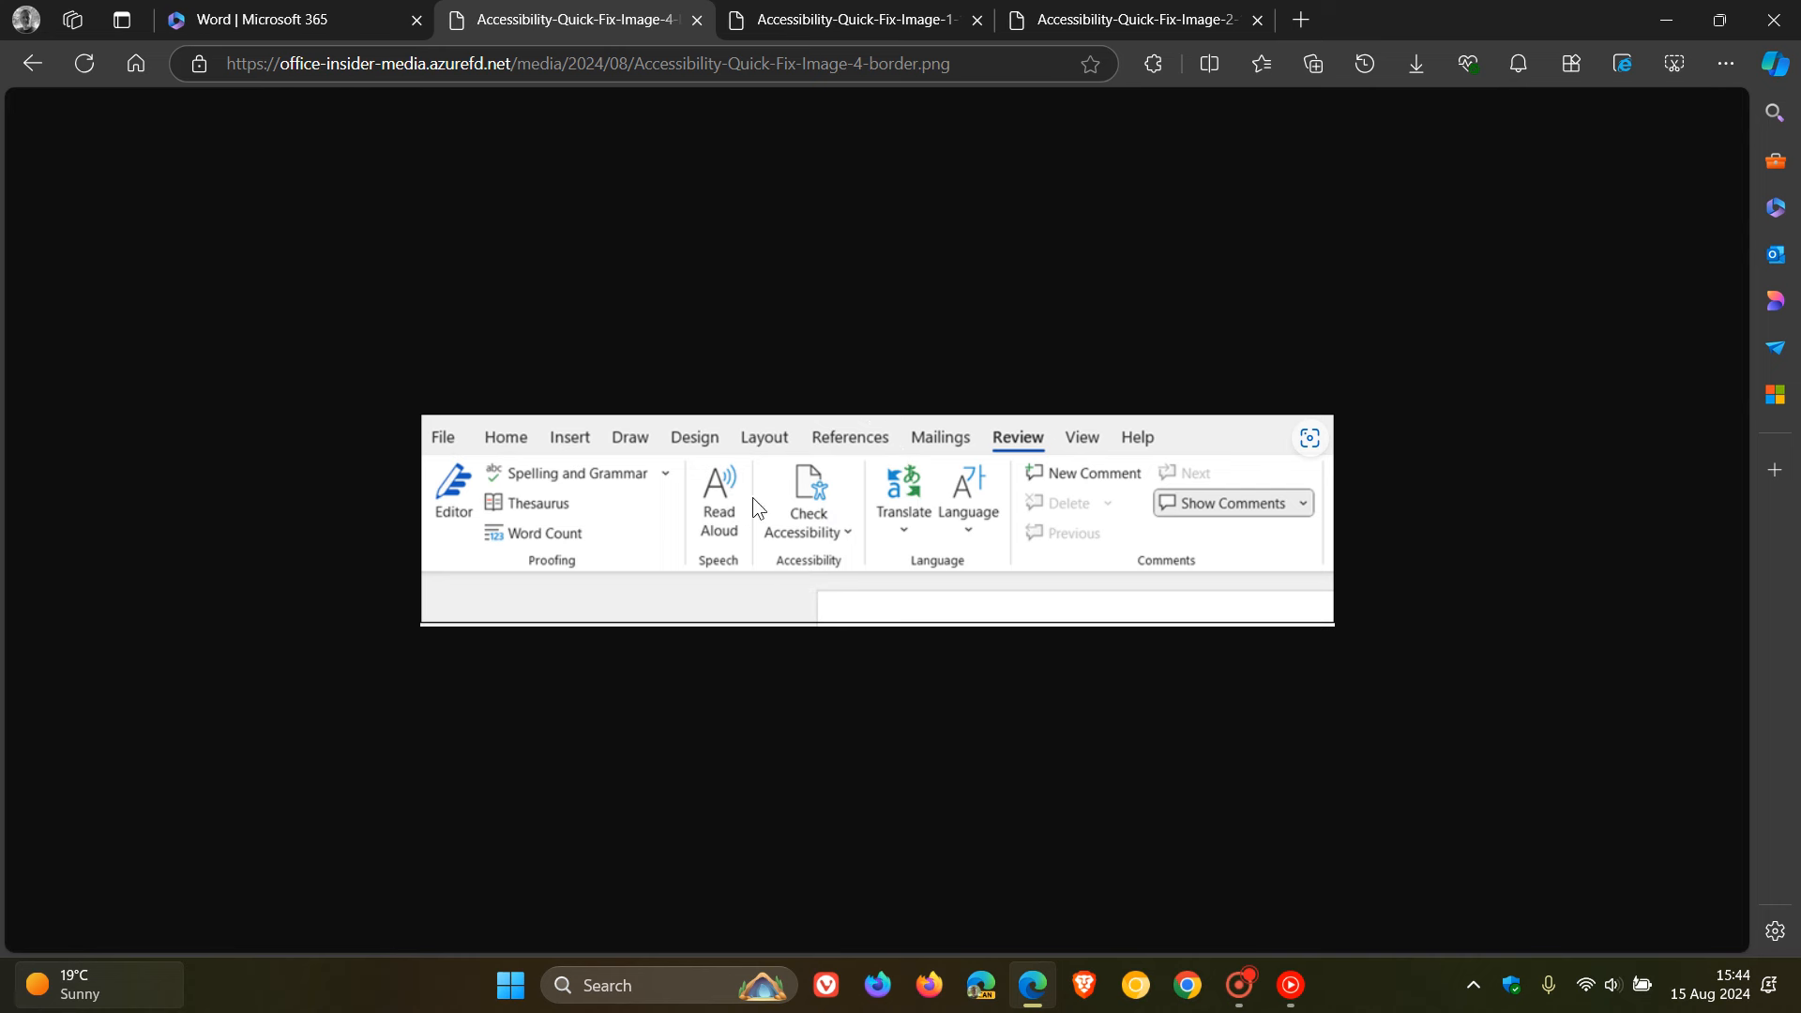
mouse_move(822, 502)
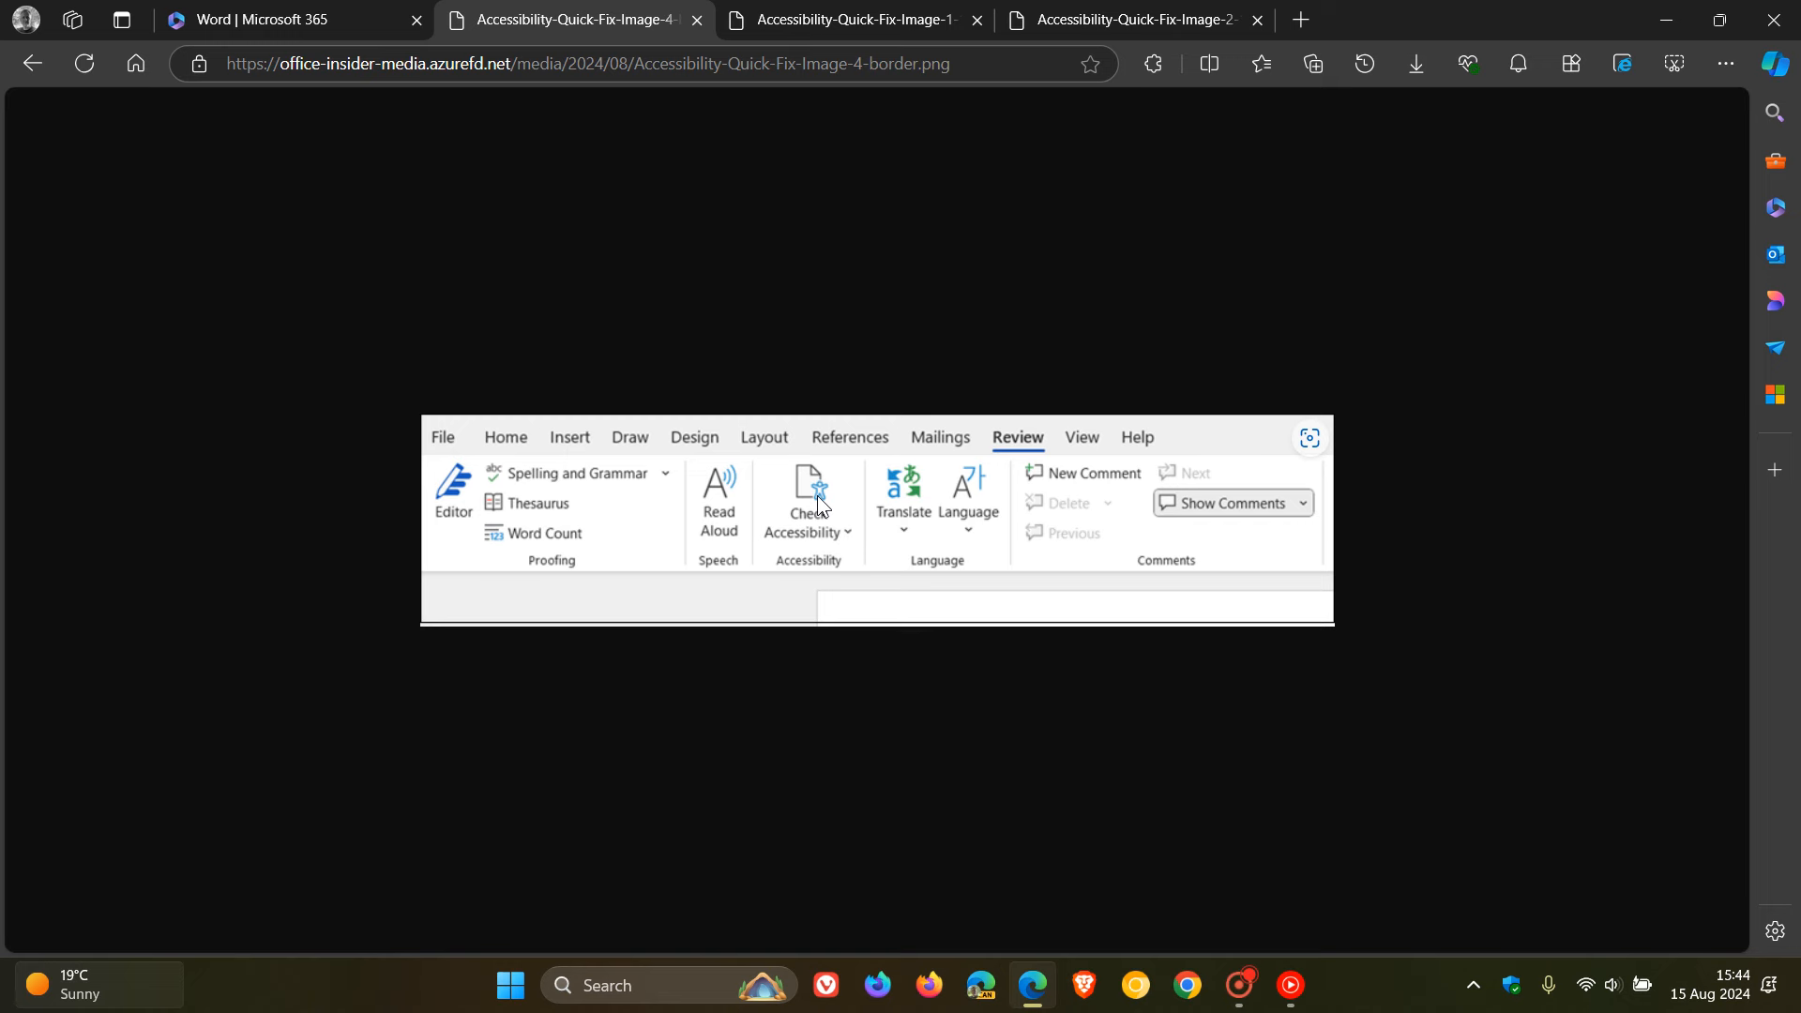
mouse_move(819, 20)
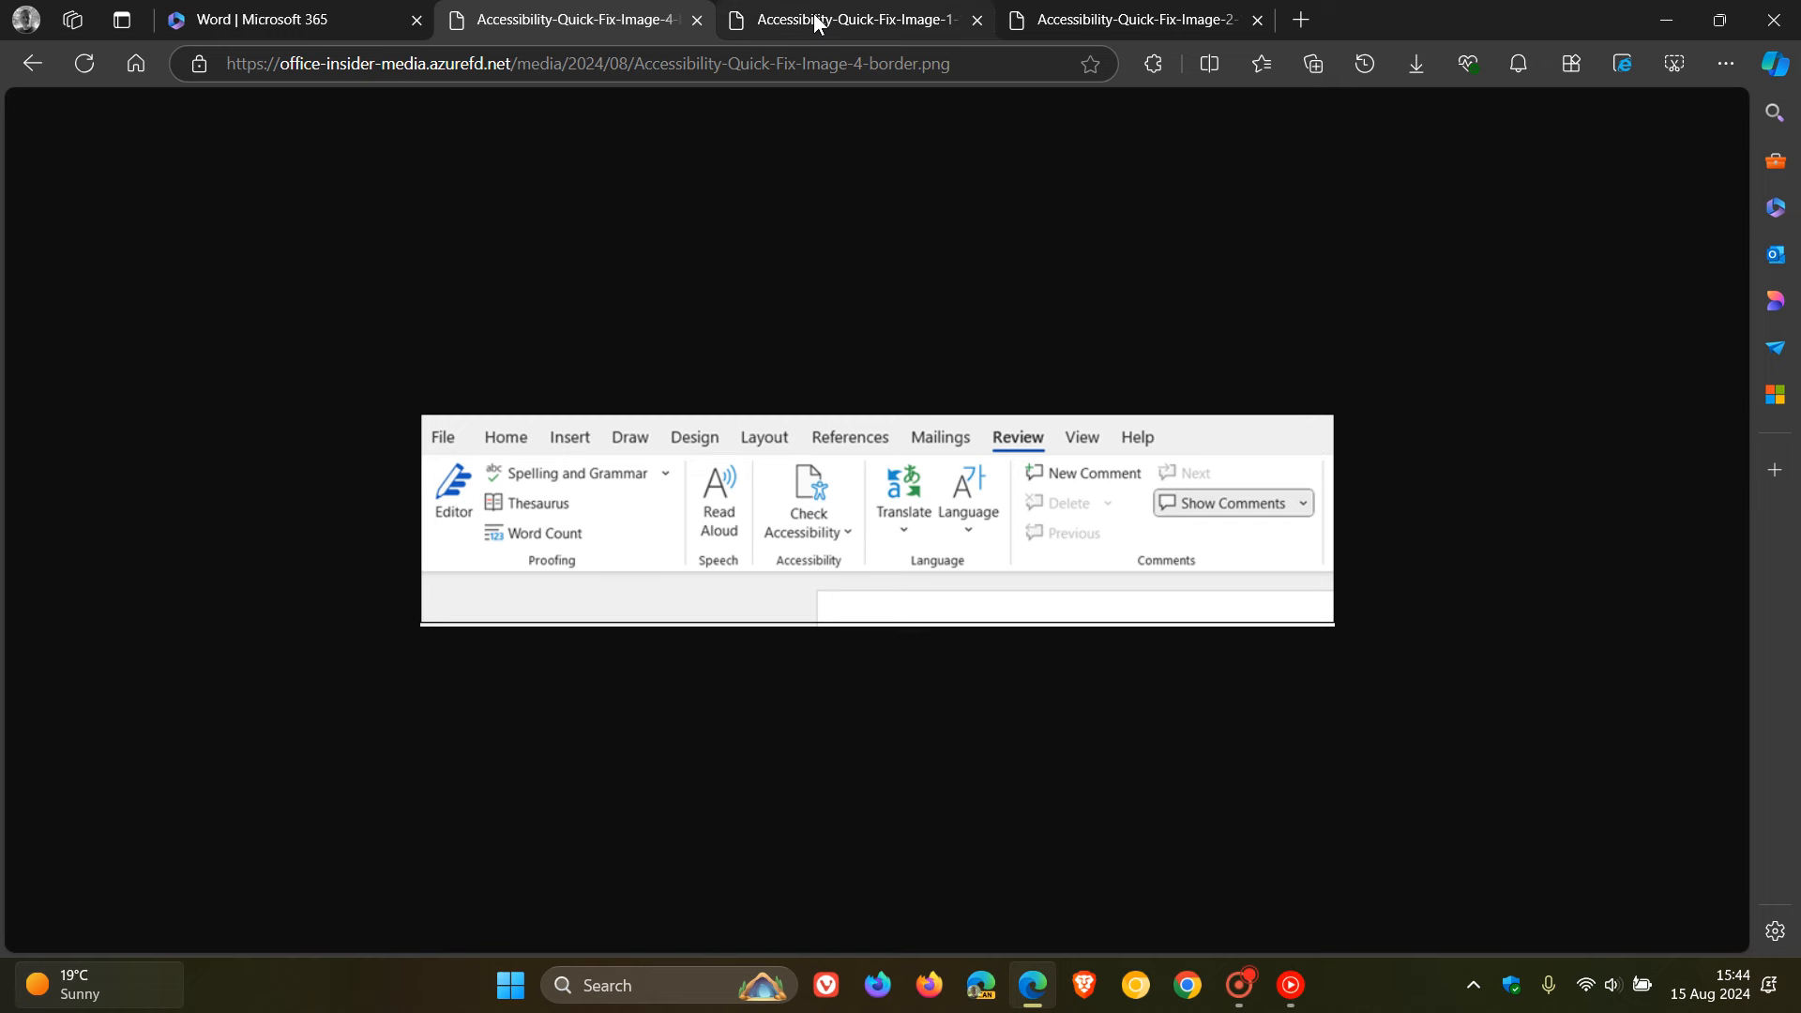
click(850, 19)
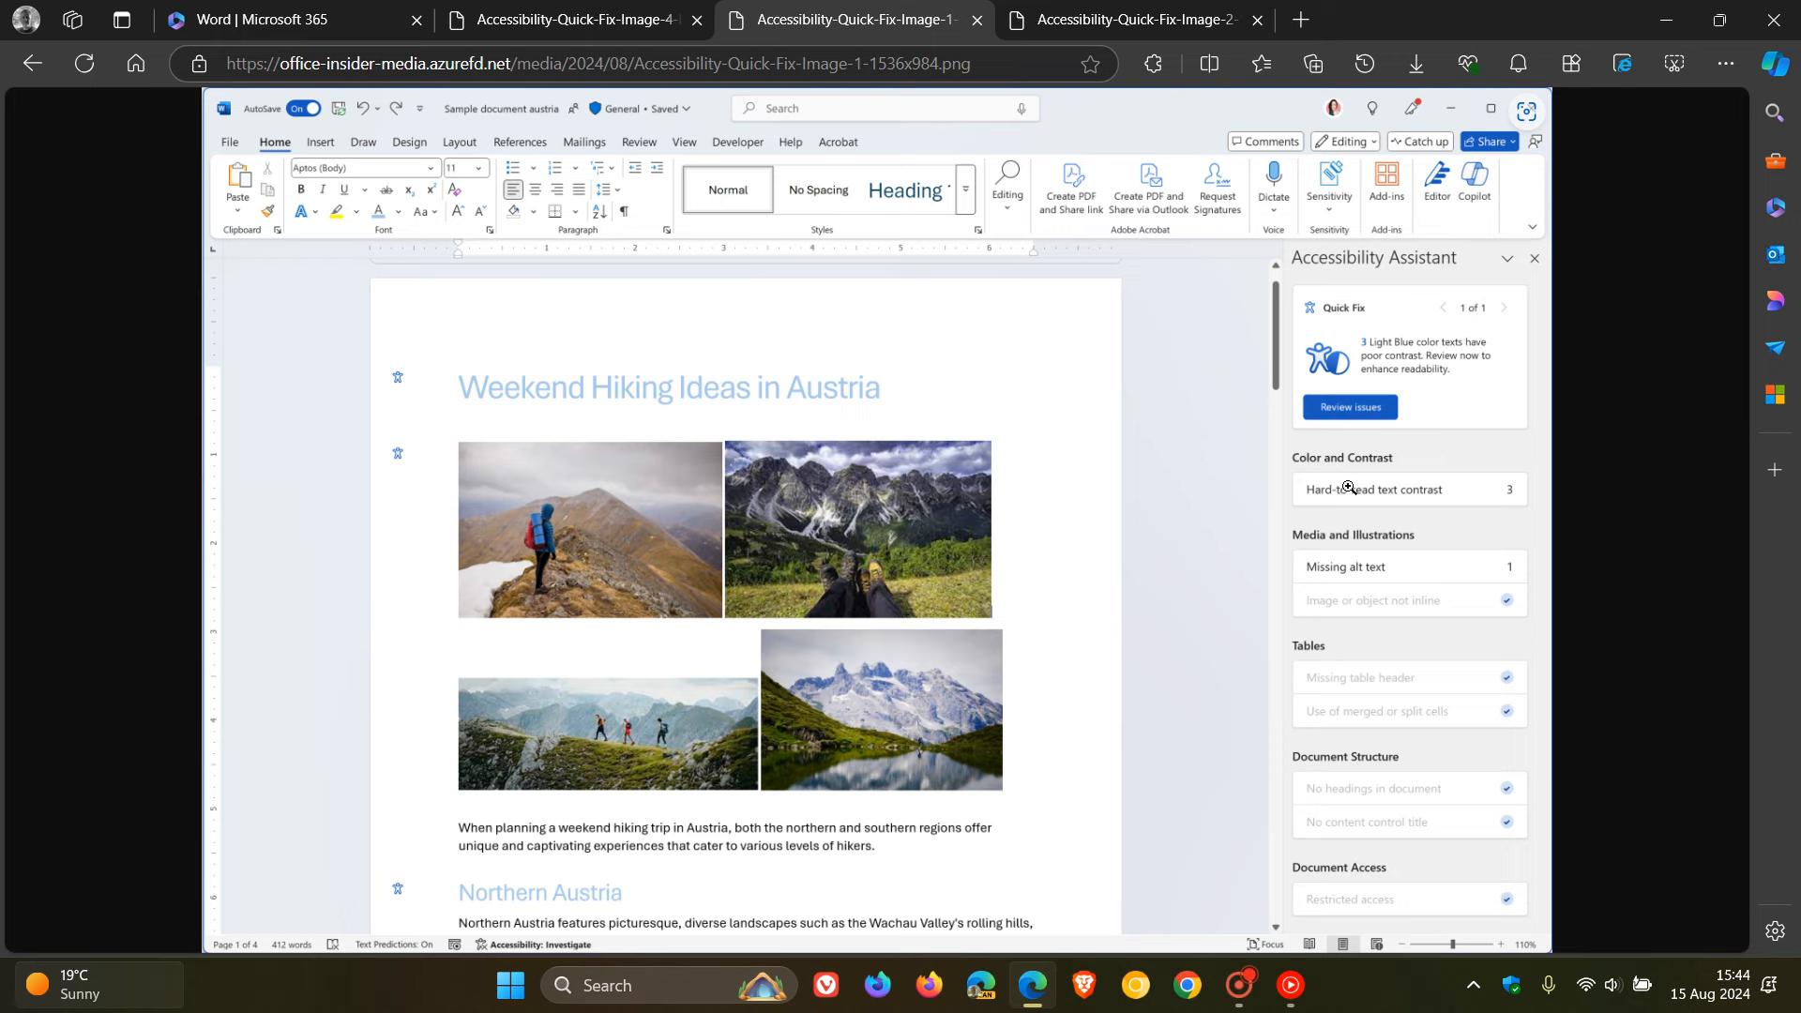
mouse_move(1463, 790)
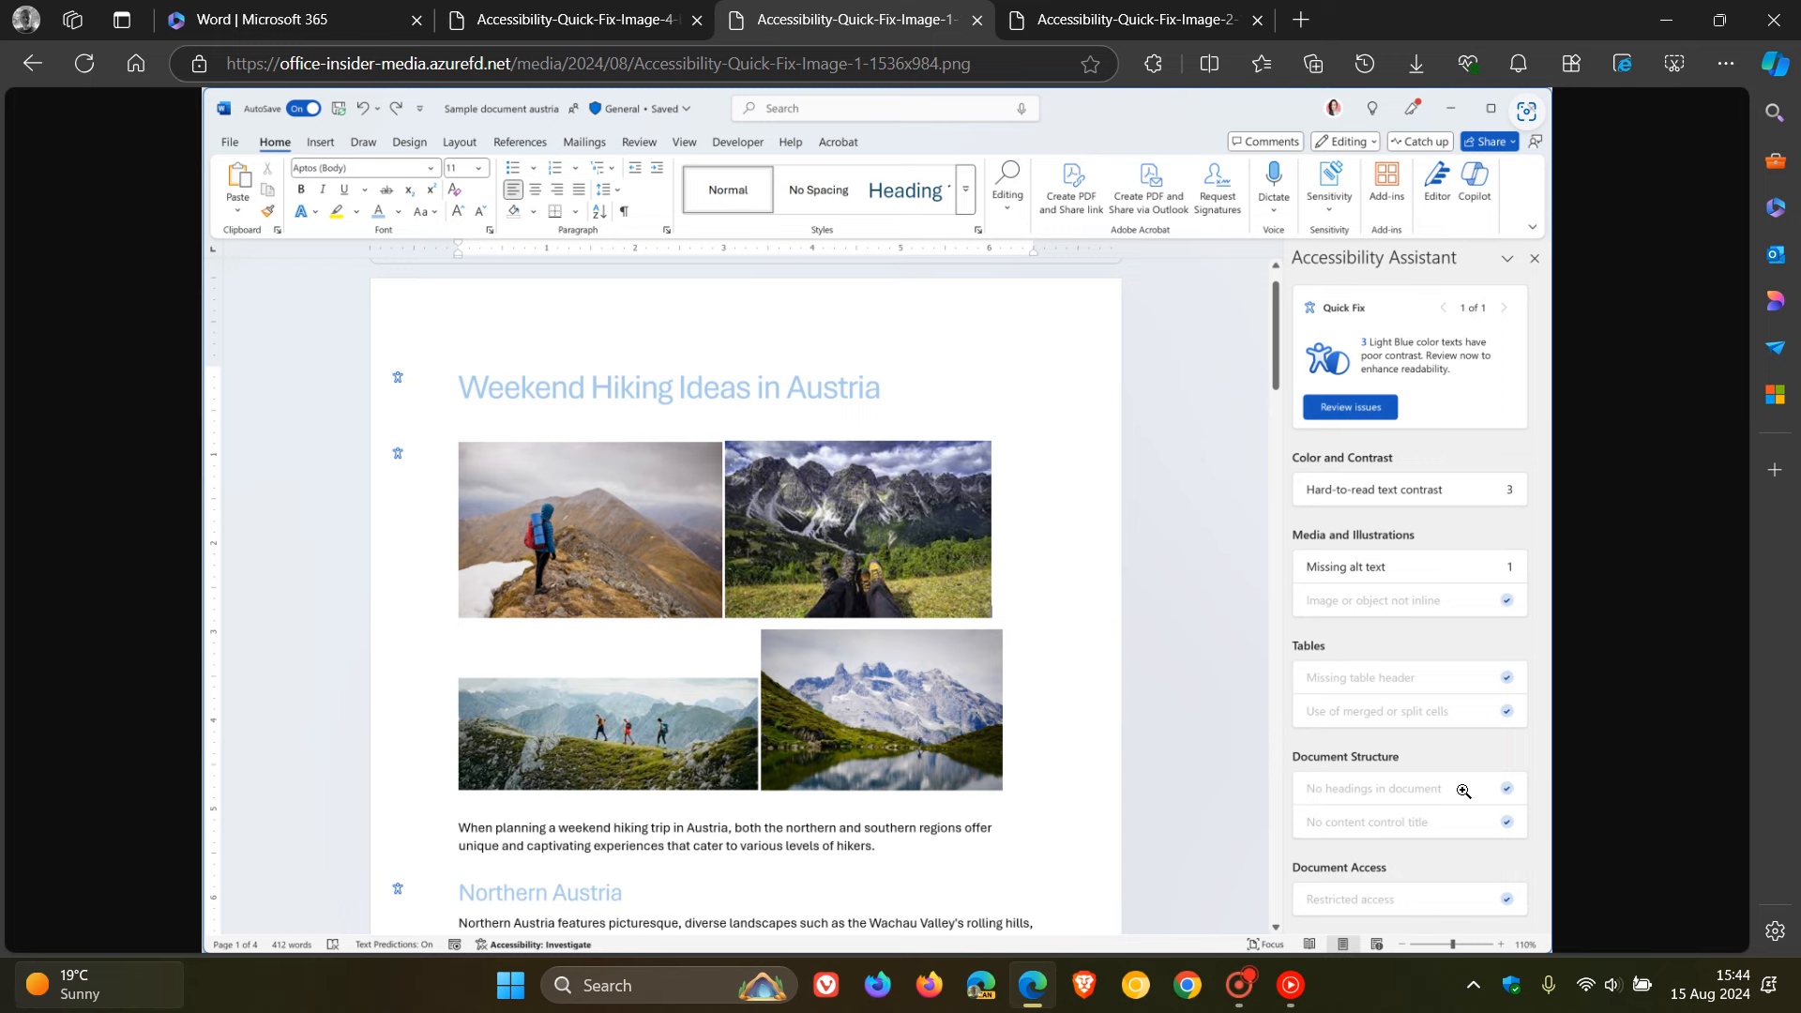
mouse_move(1415, 354)
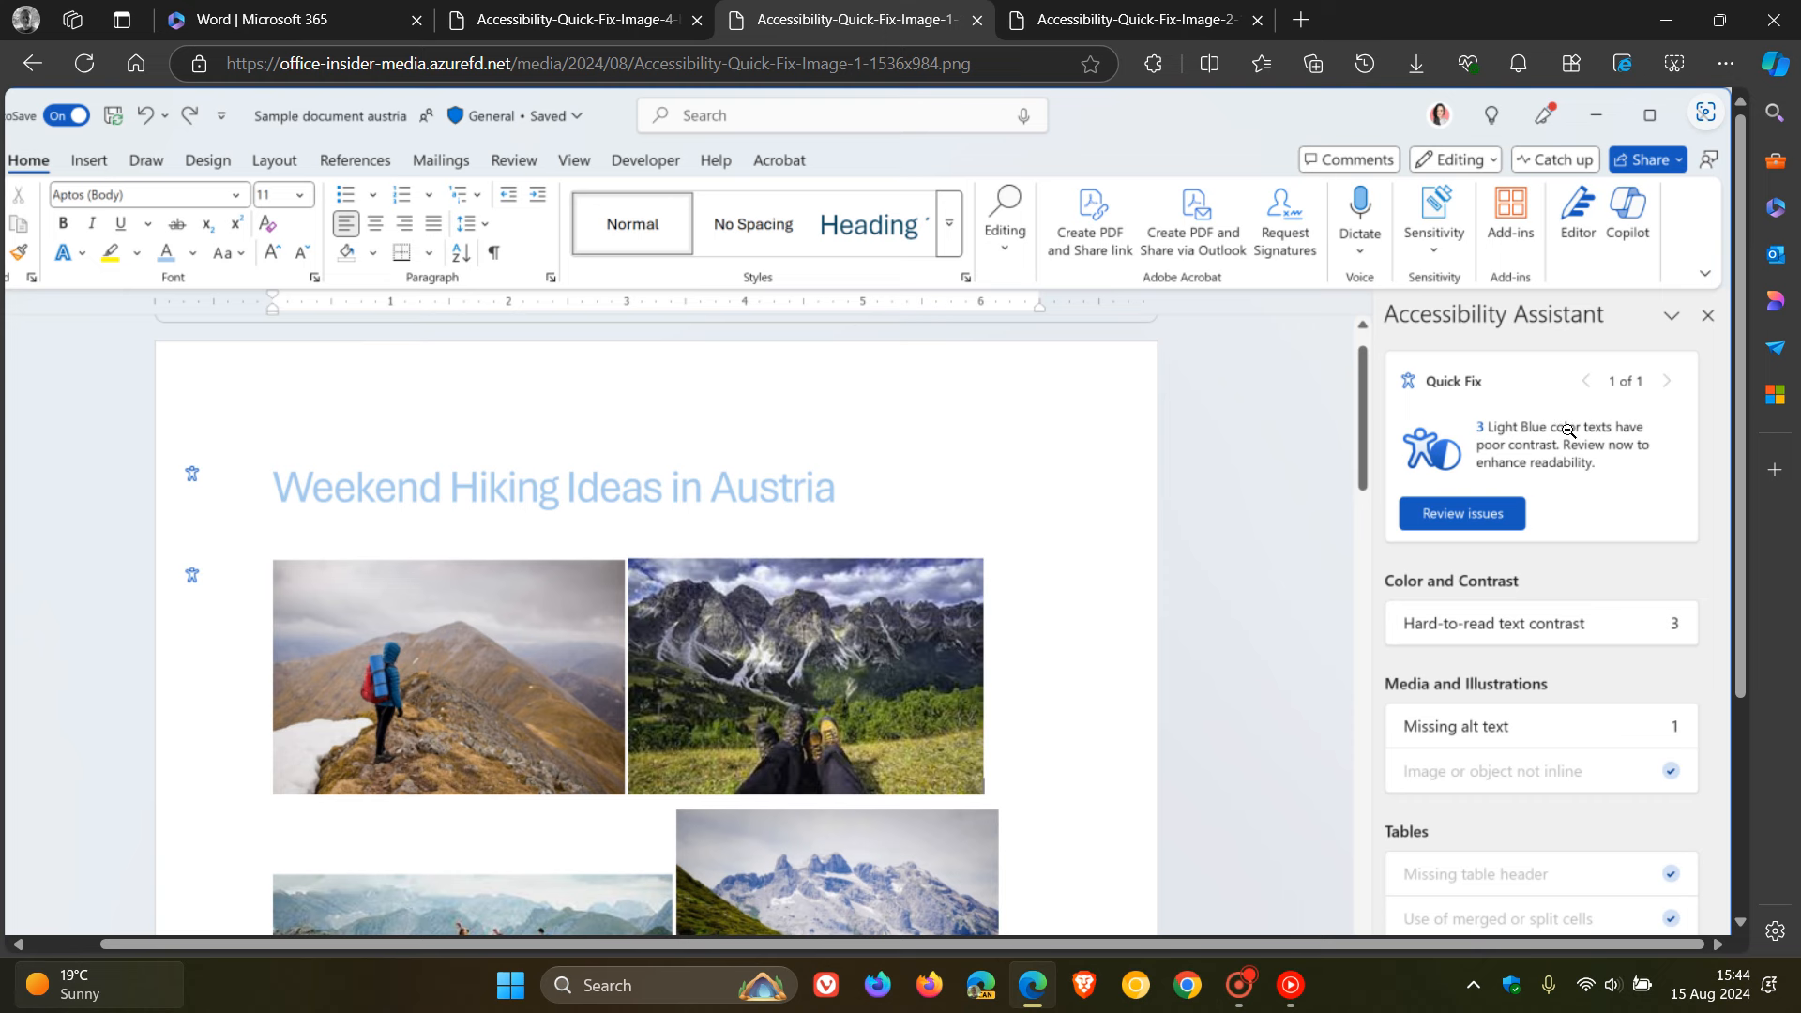
mouse_move(1623, 482)
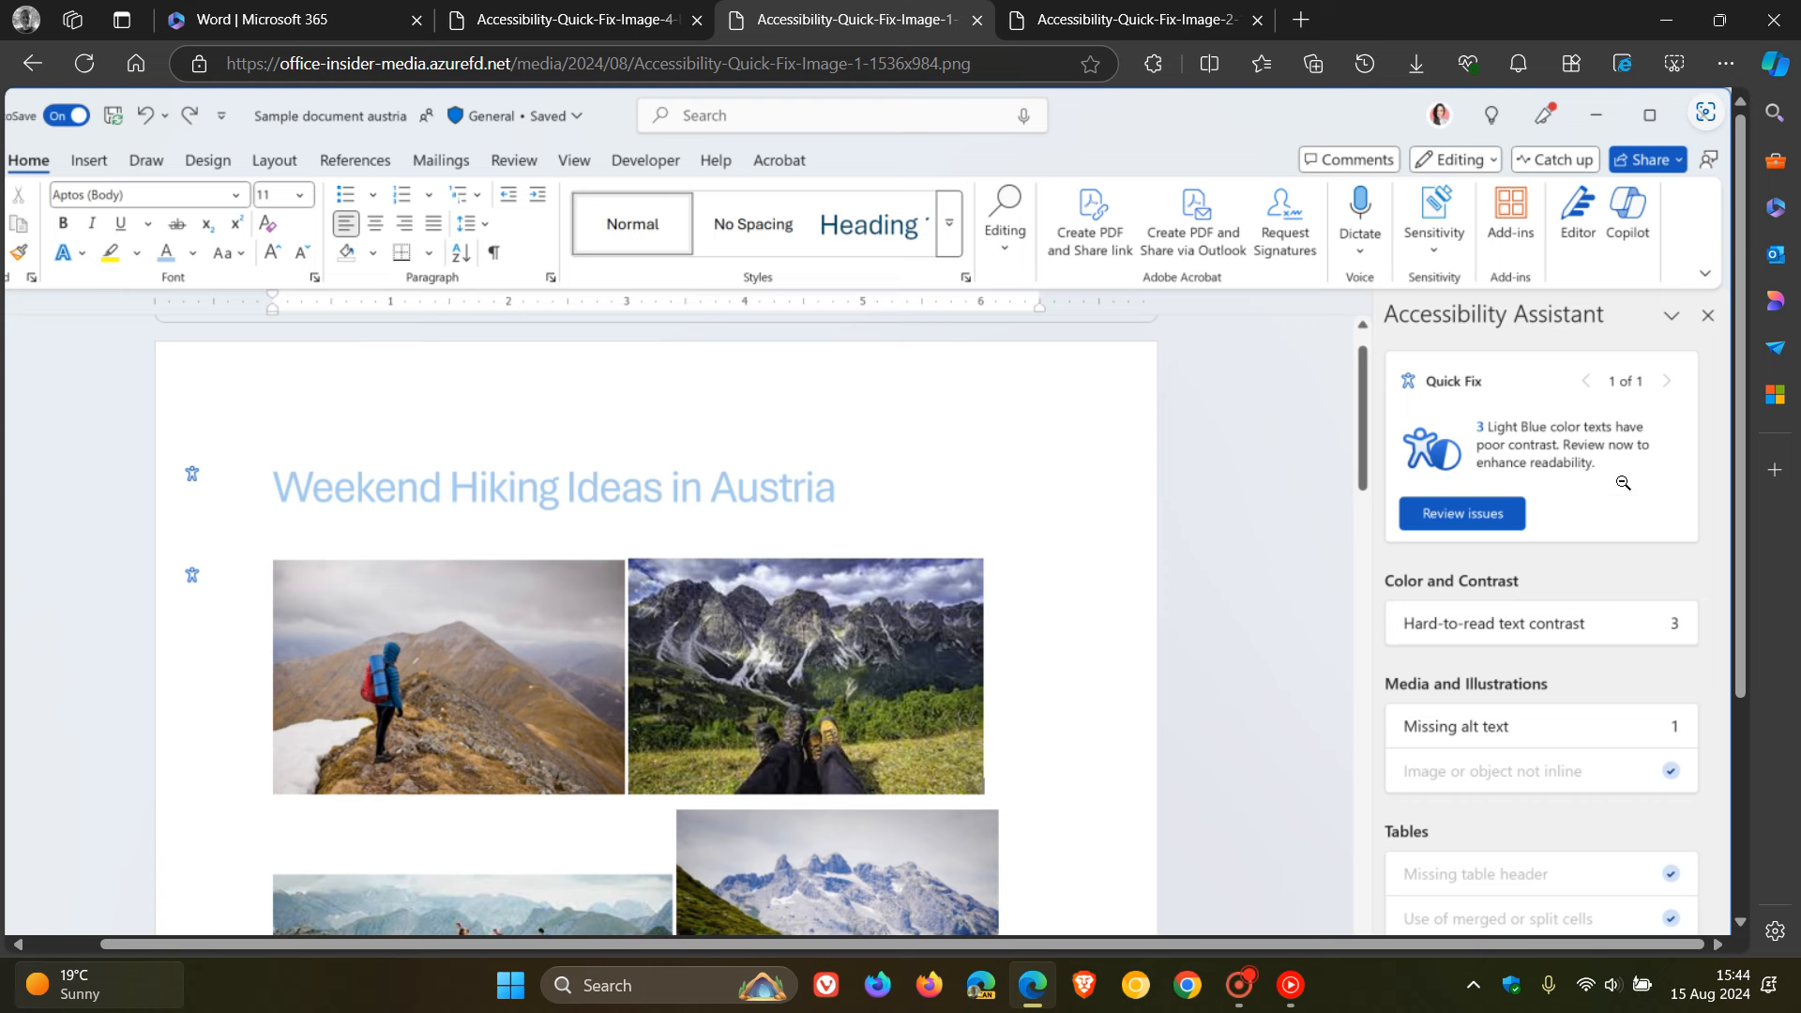
mouse_move(1361, 491)
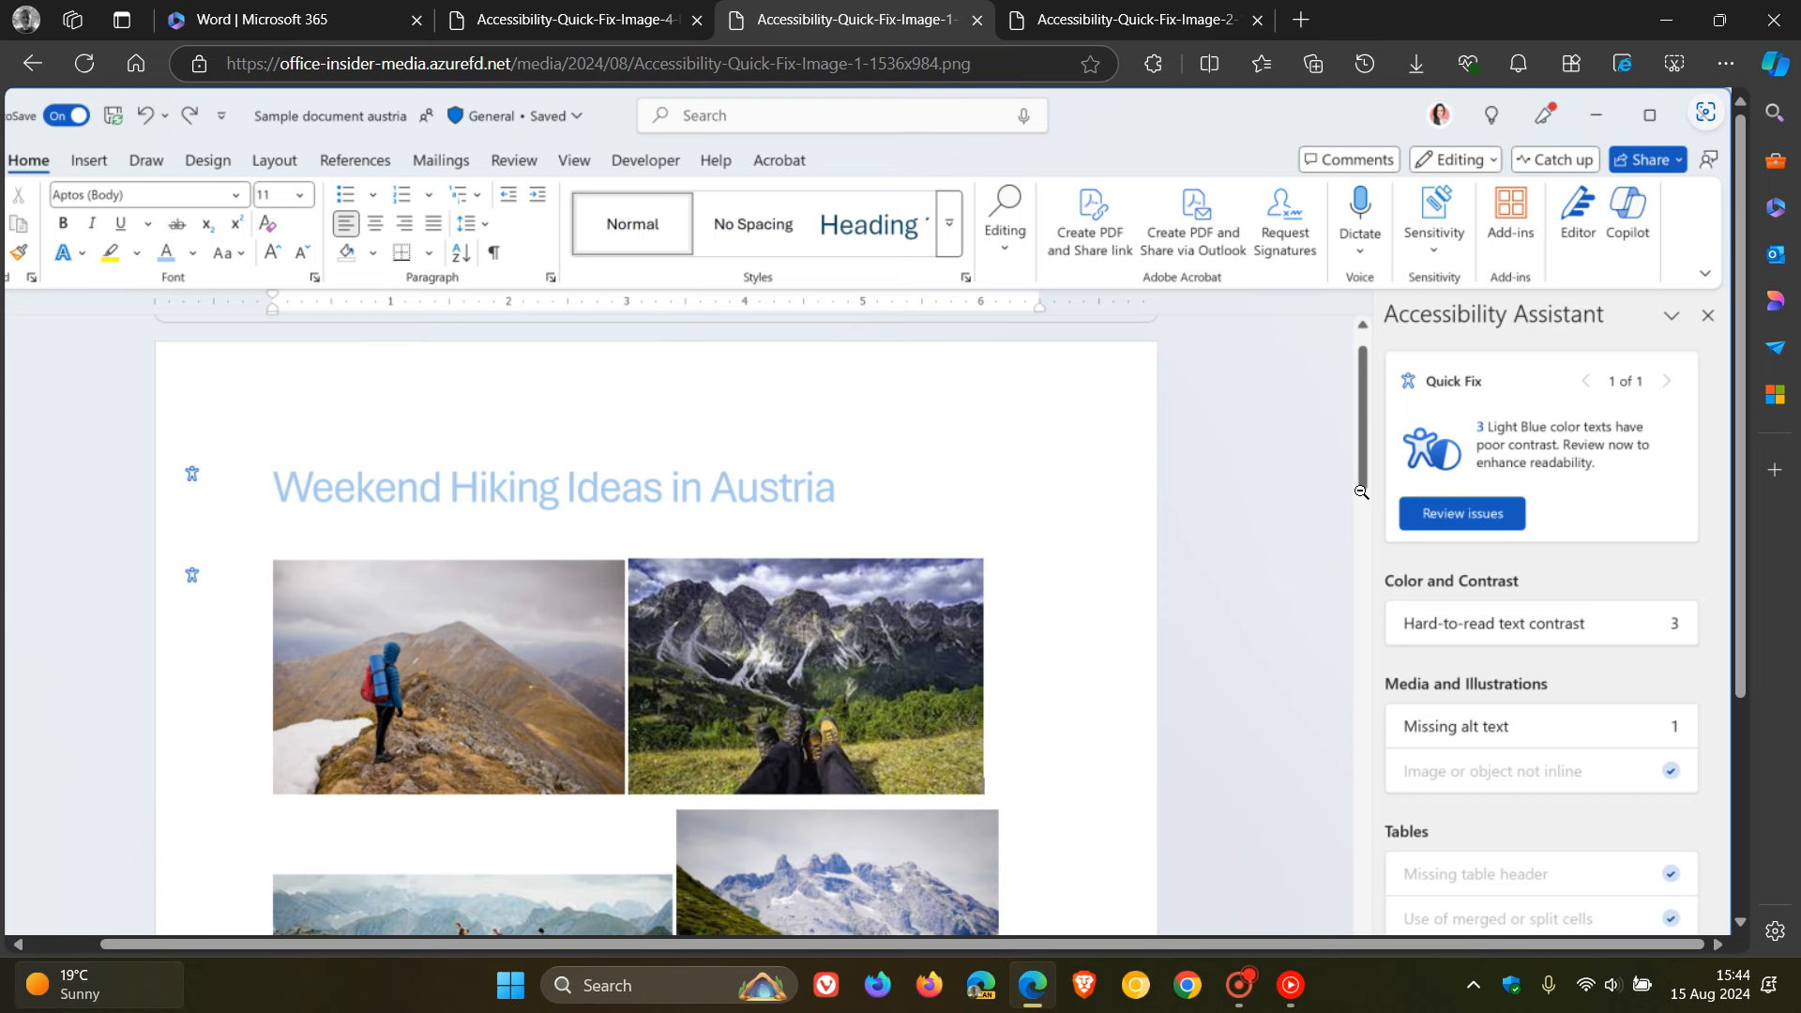
mouse_move(1545, 410)
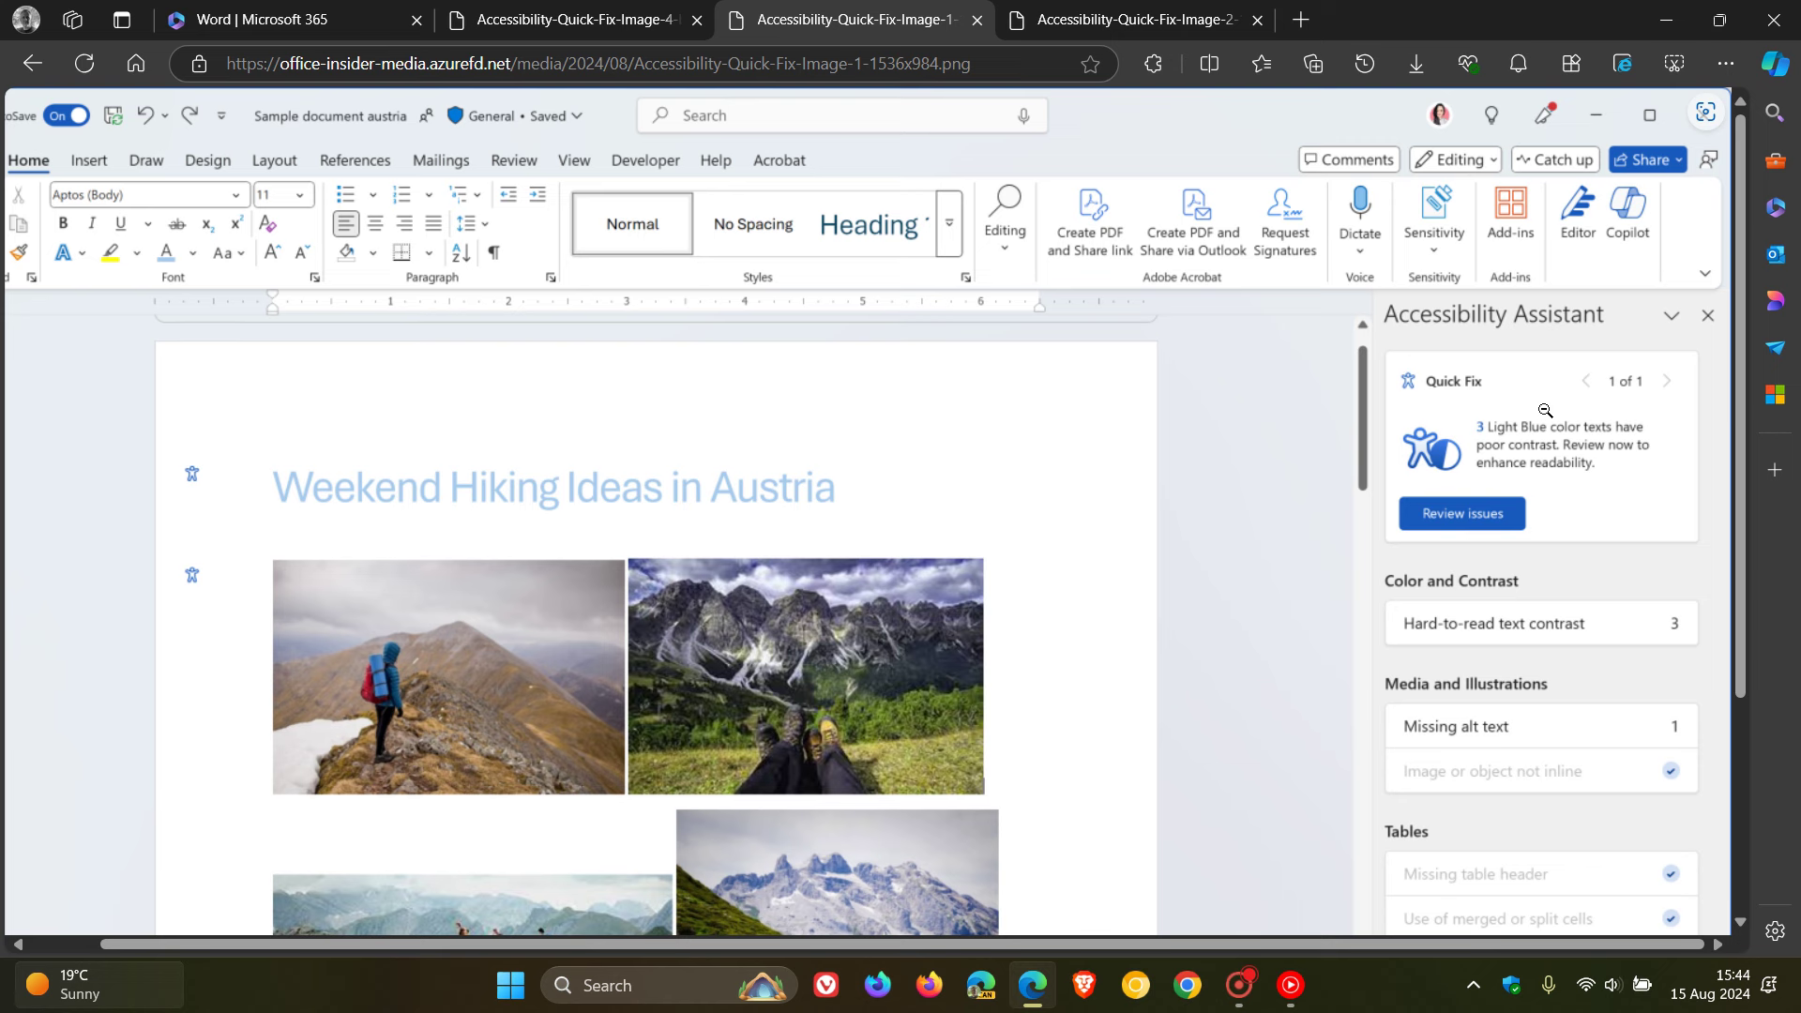
scroll(down, 3)
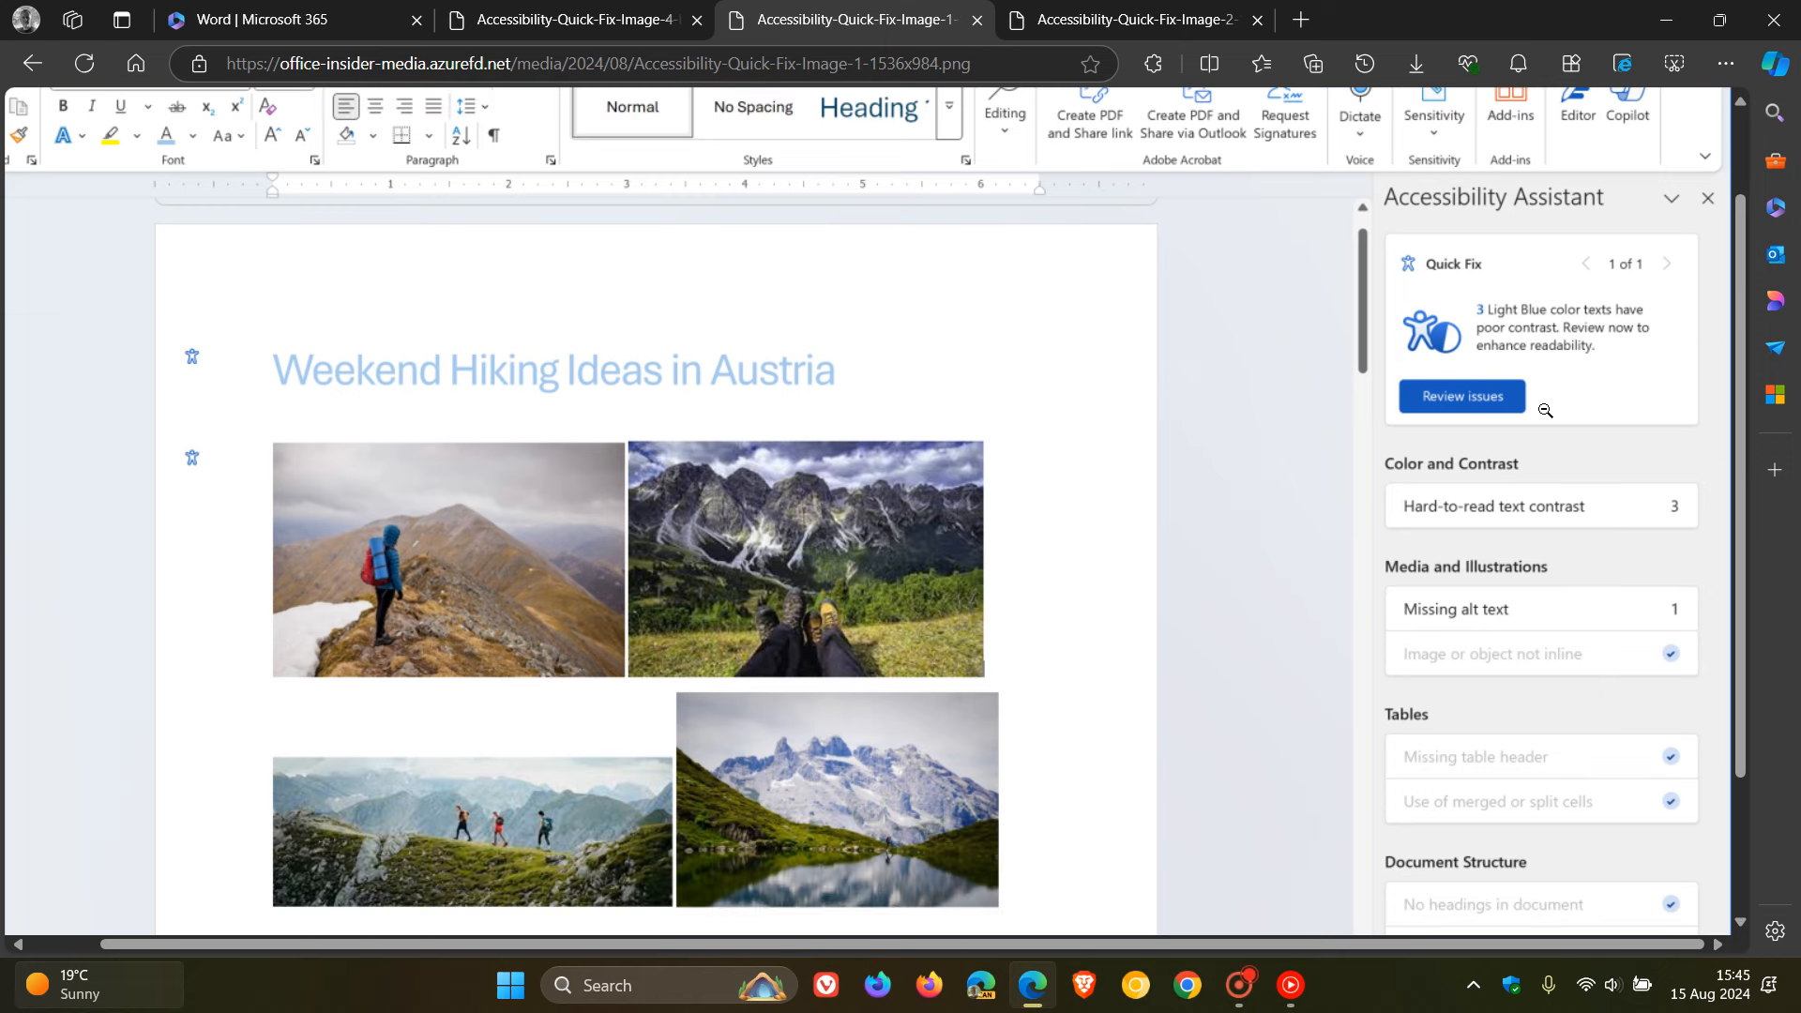
mouse_move(1534, 484)
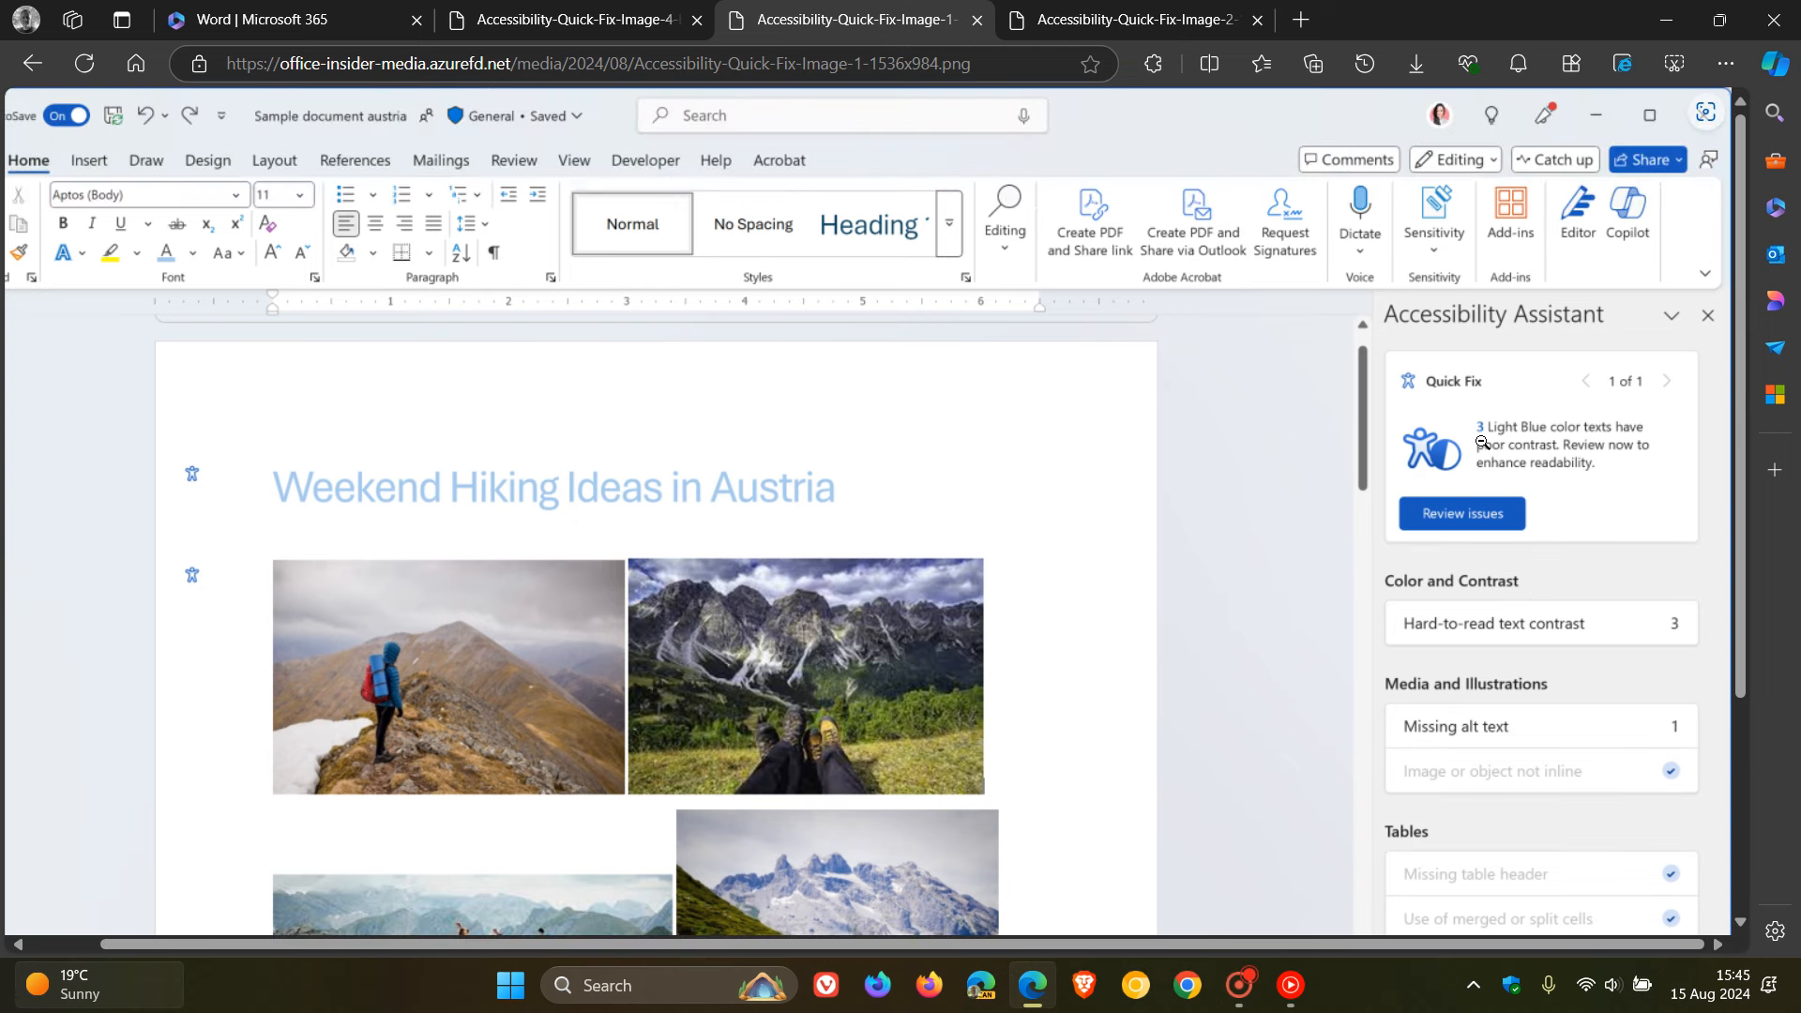
mouse_move(1601, 405)
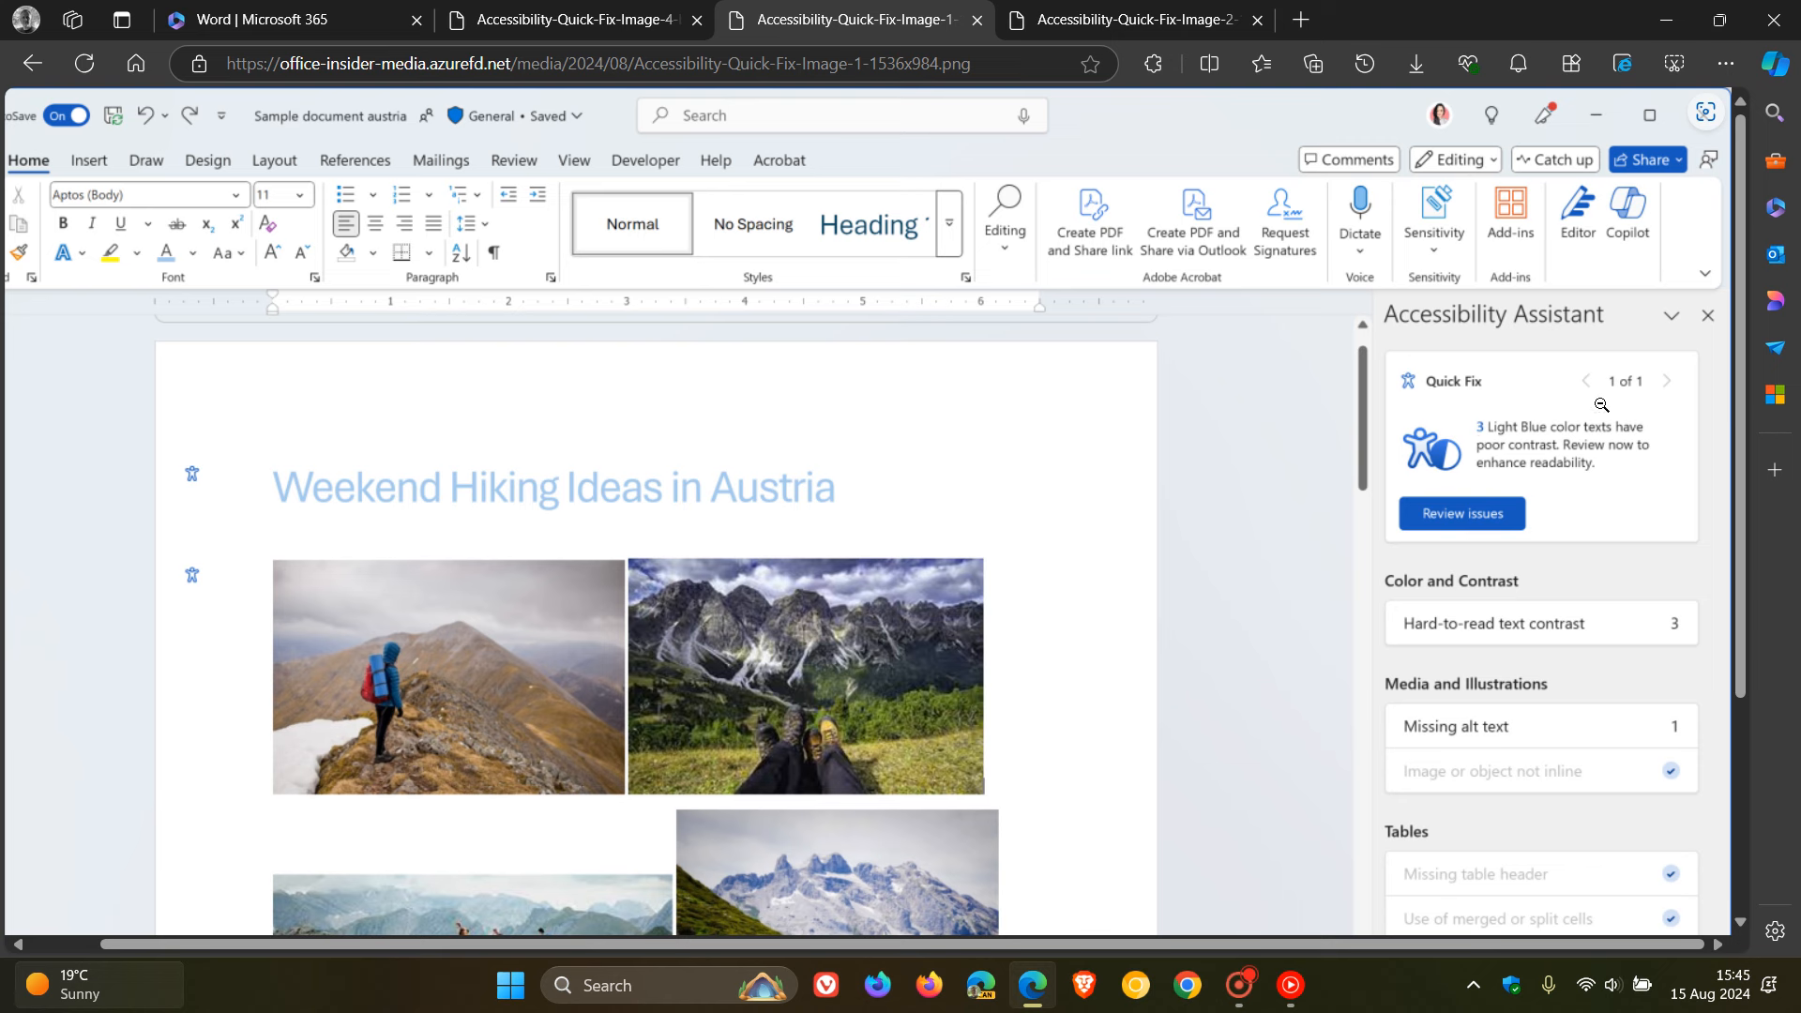
mouse_move(1644, 481)
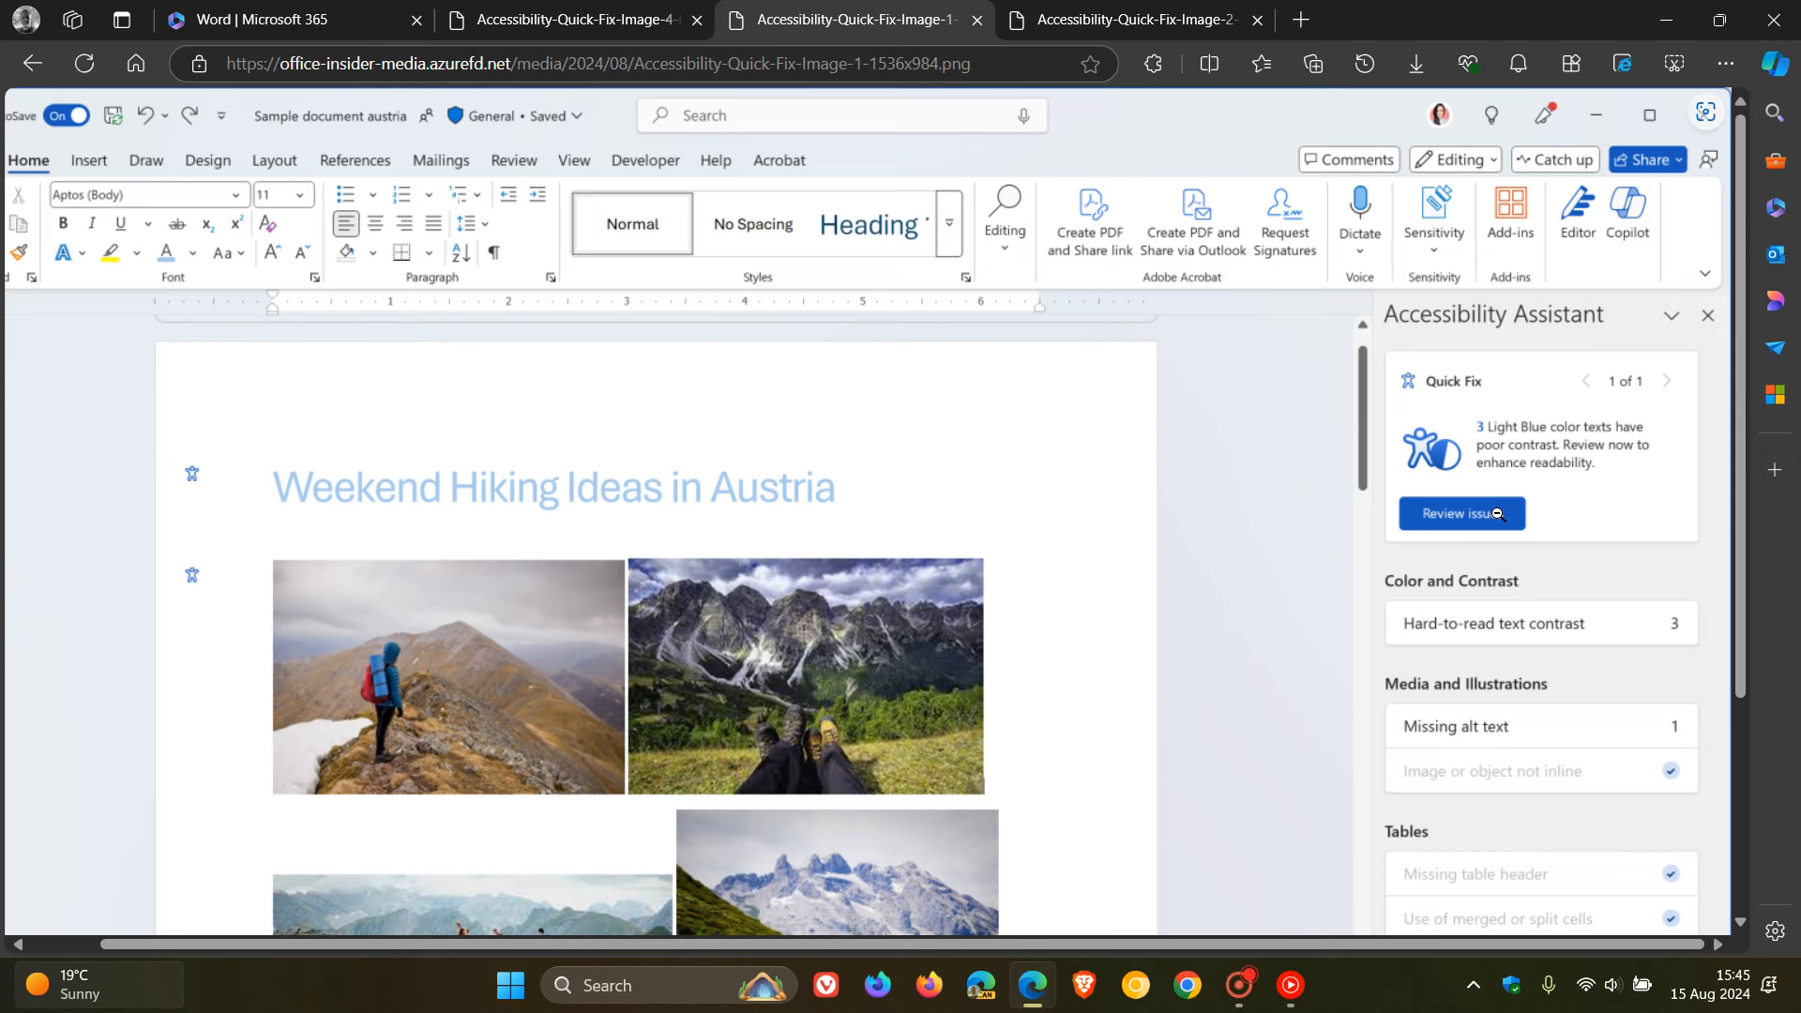
Switch to the Accessibility-Quick-Fix-Image-2 screenshot showing replacement colour choices for three strings
click(1461, 514)
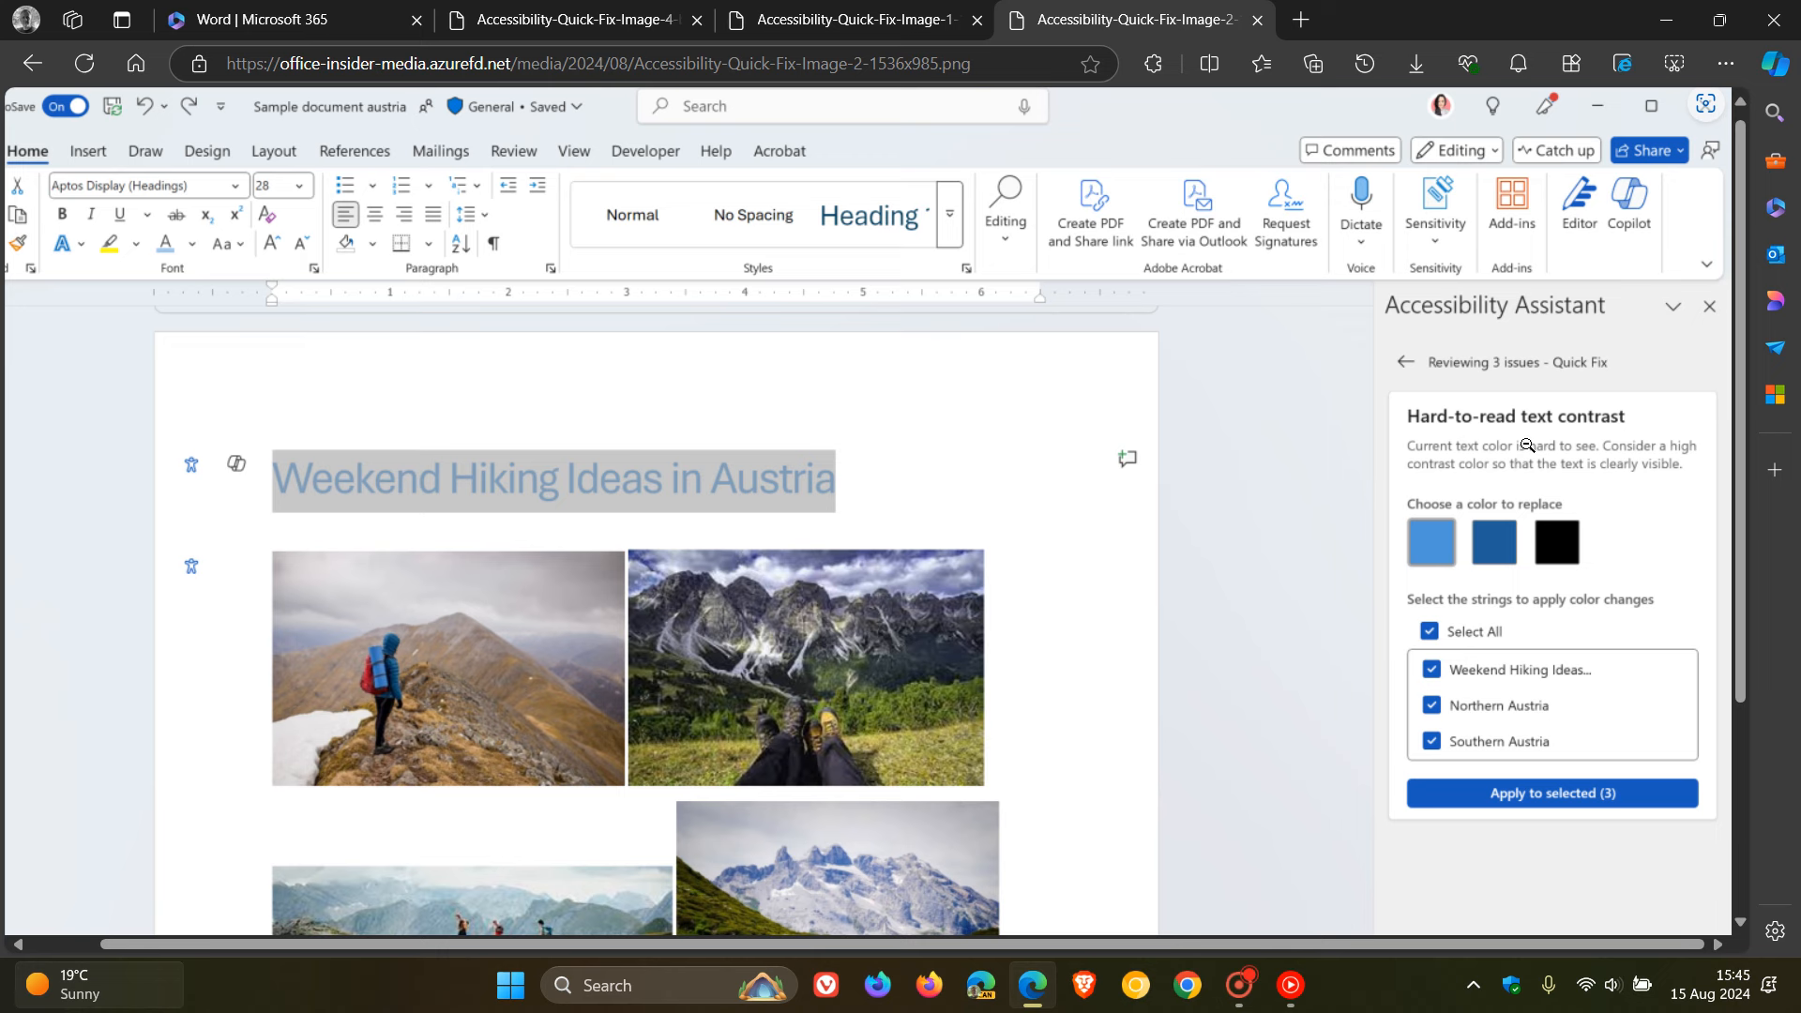
mouse_move(1598, 430)
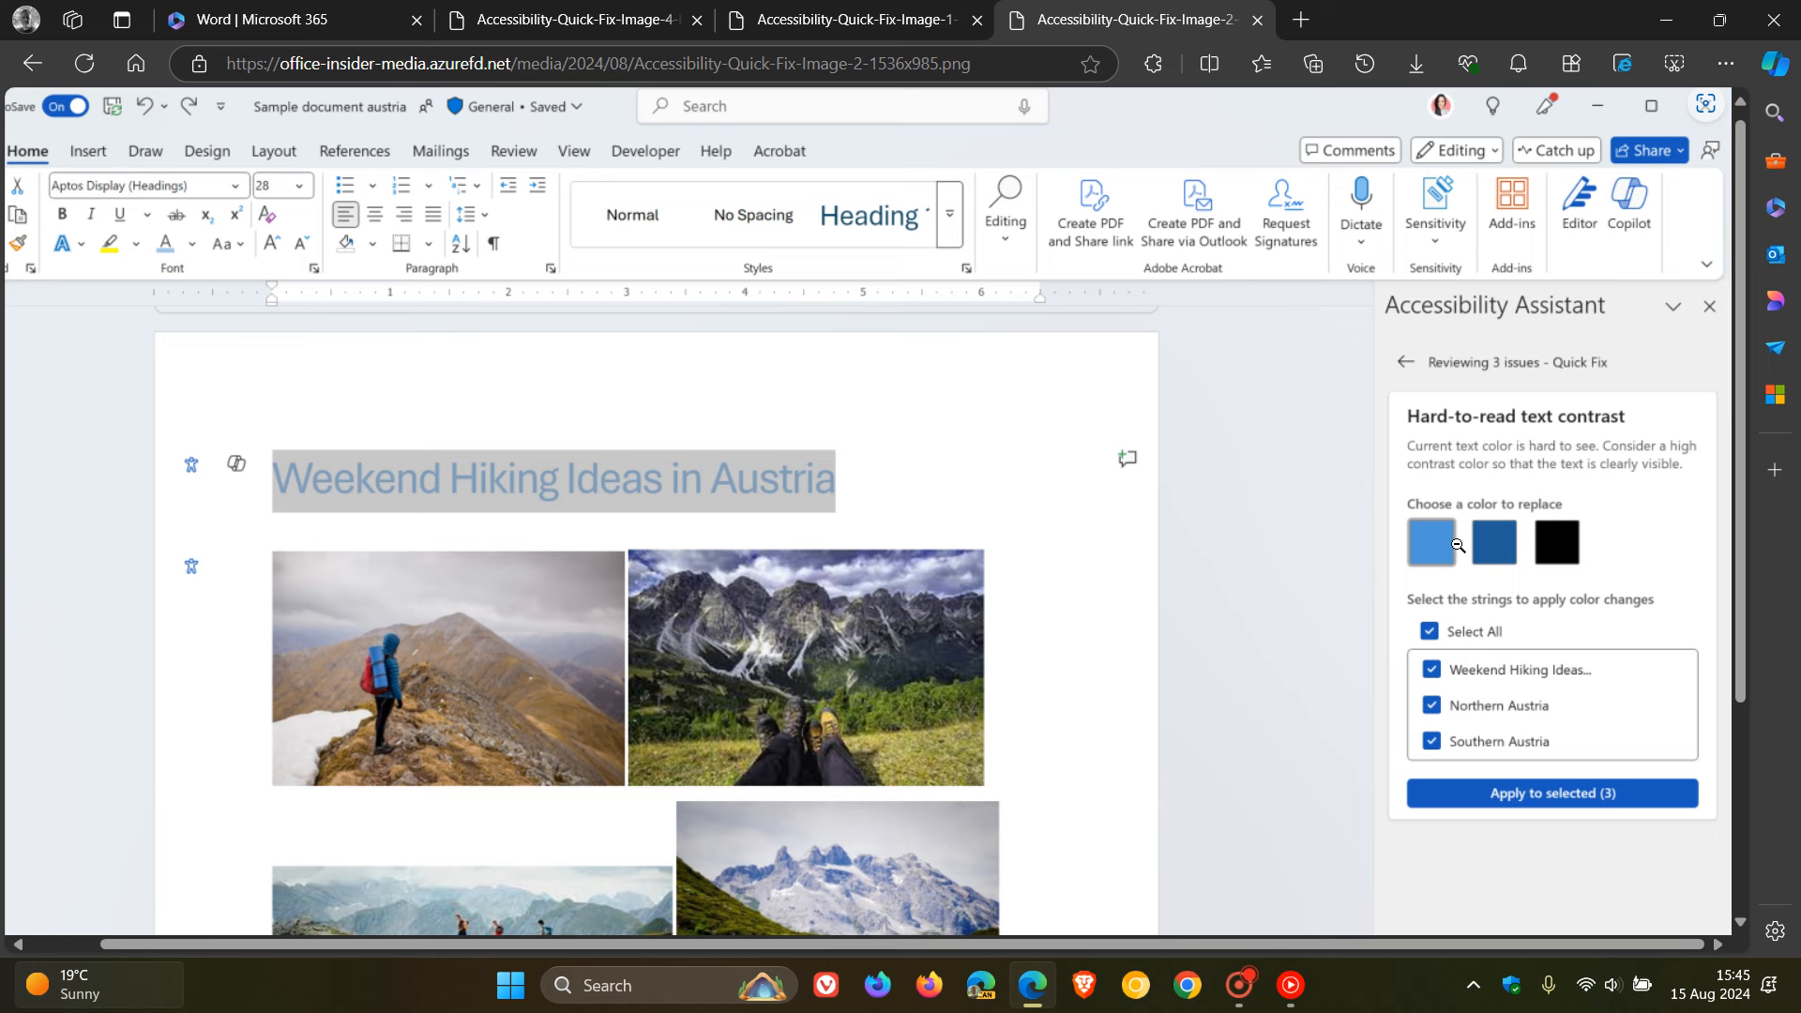
mouse_move(1620, 490)
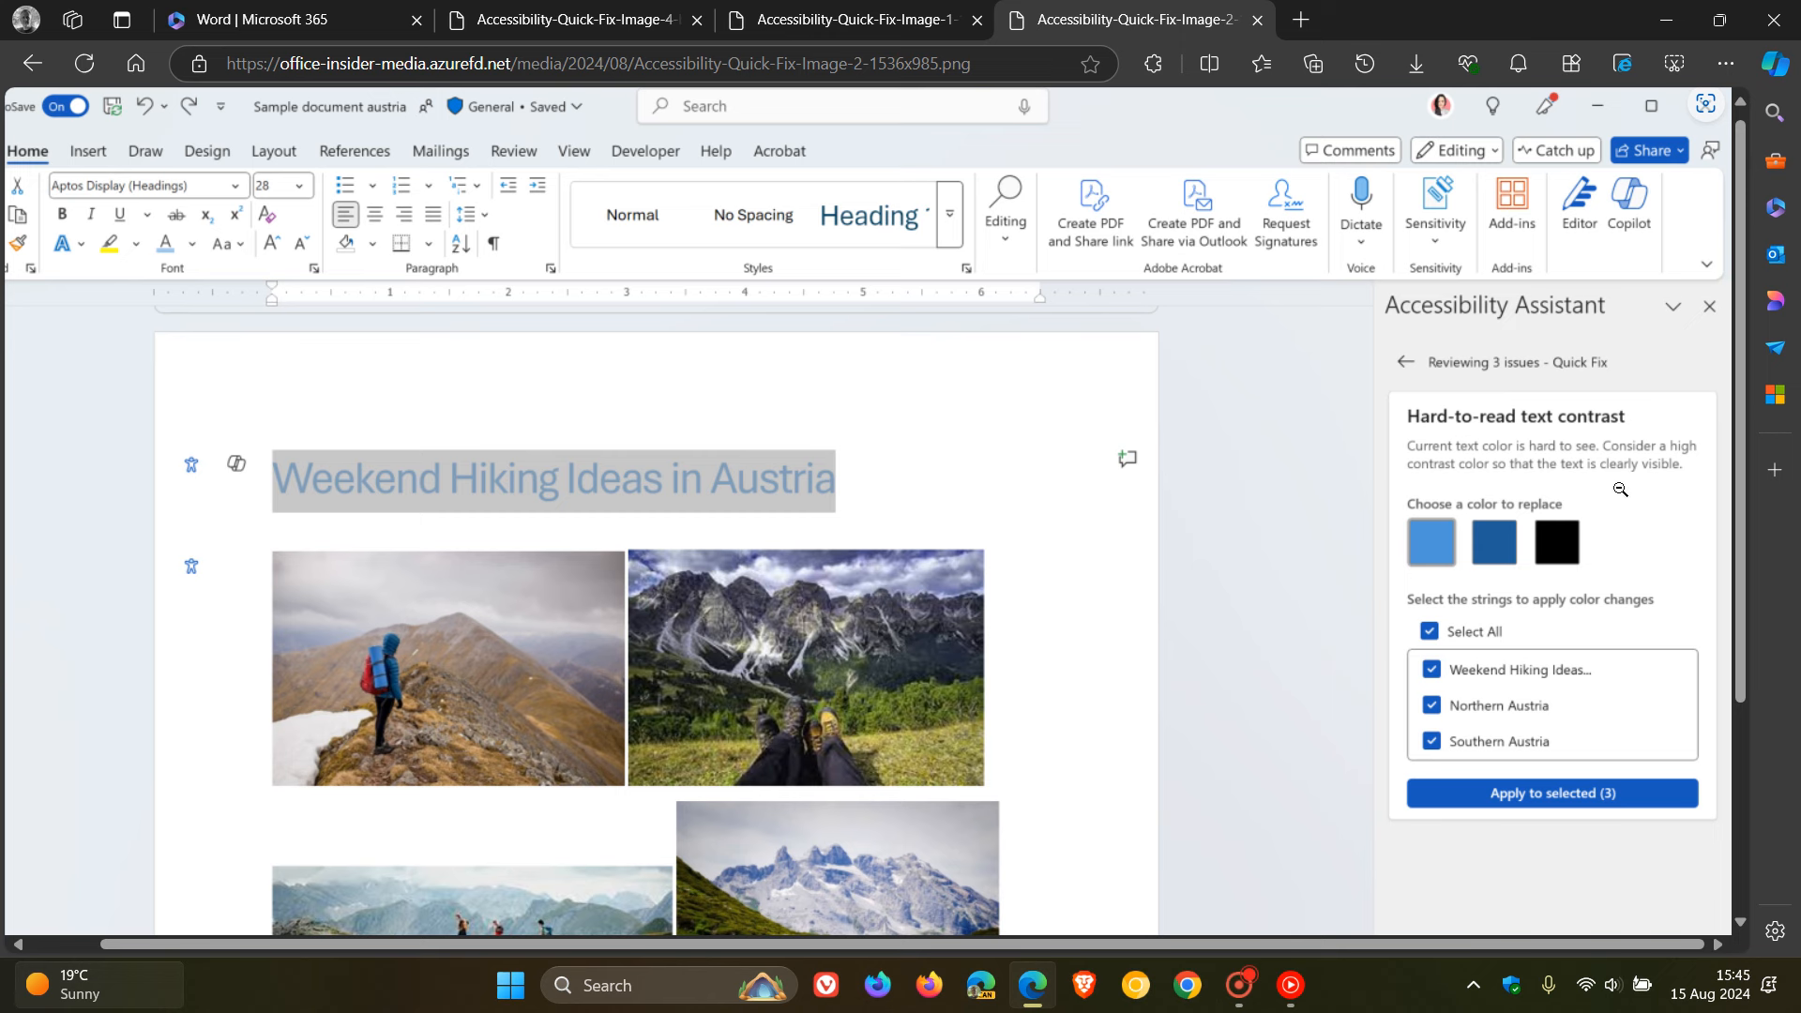
mouse_move(1600, 596)
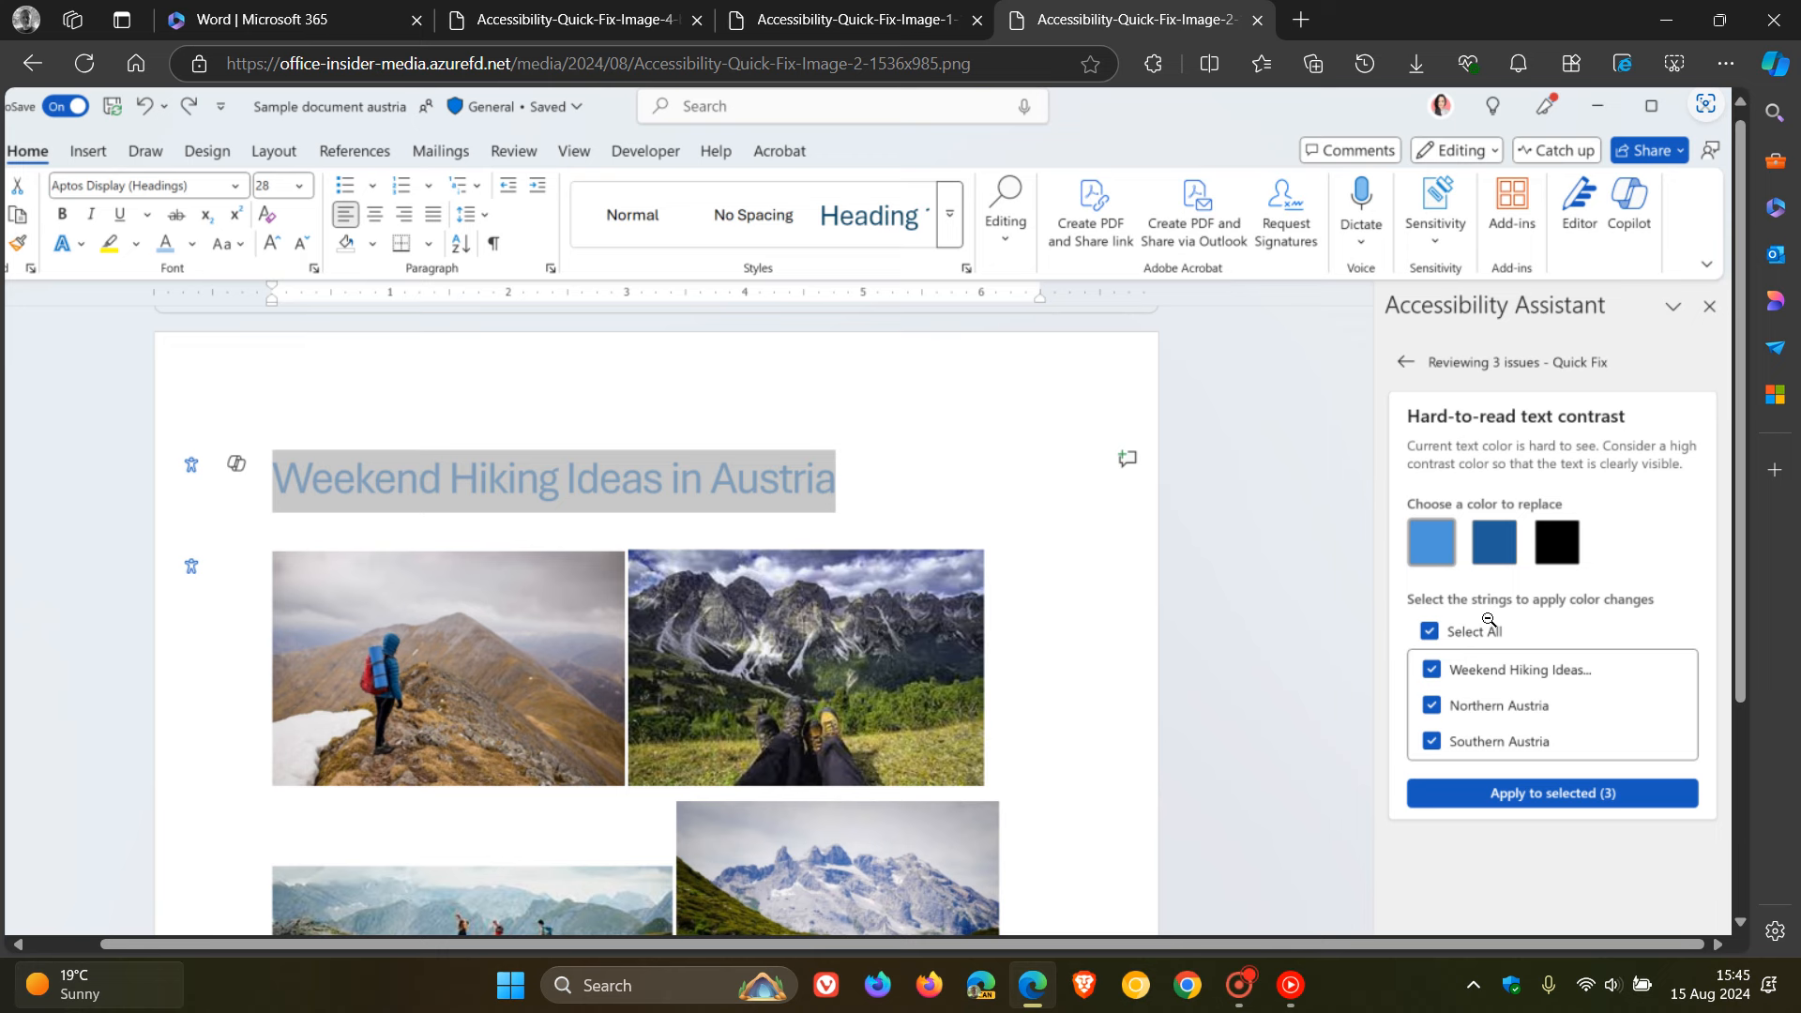
mouse_move(1494, 617)
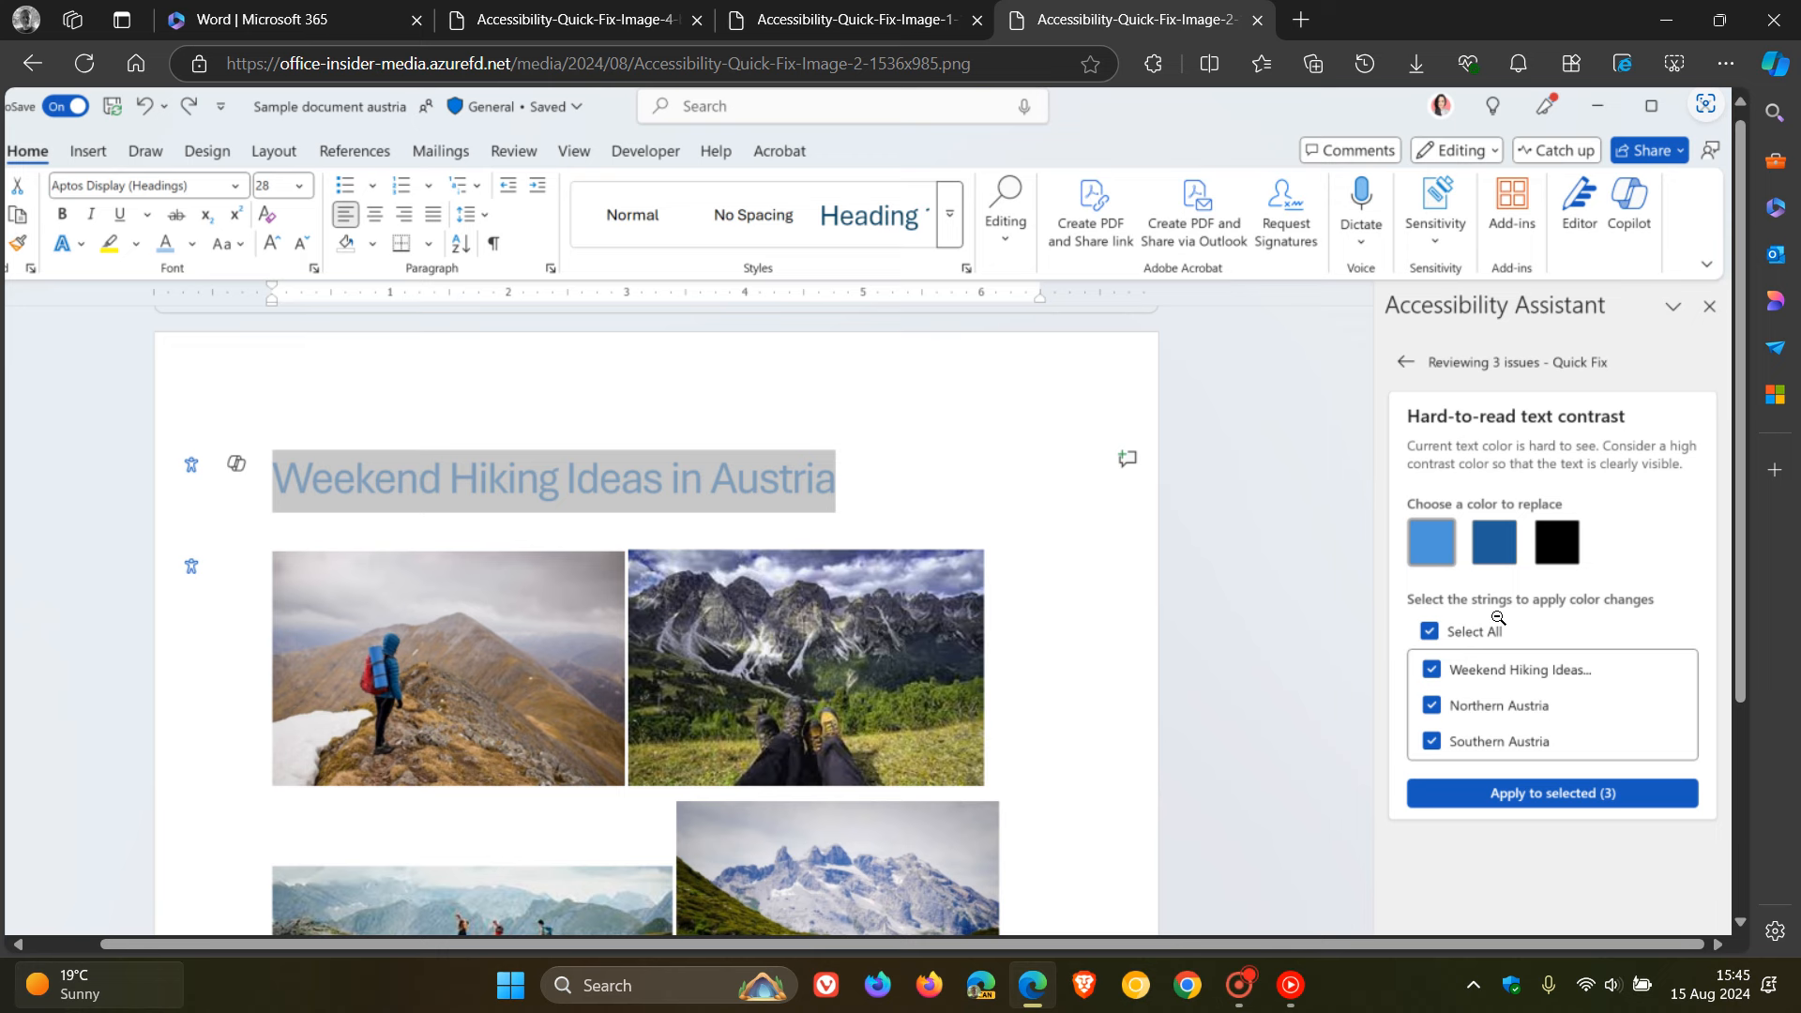
mouse_move(1545, 820)
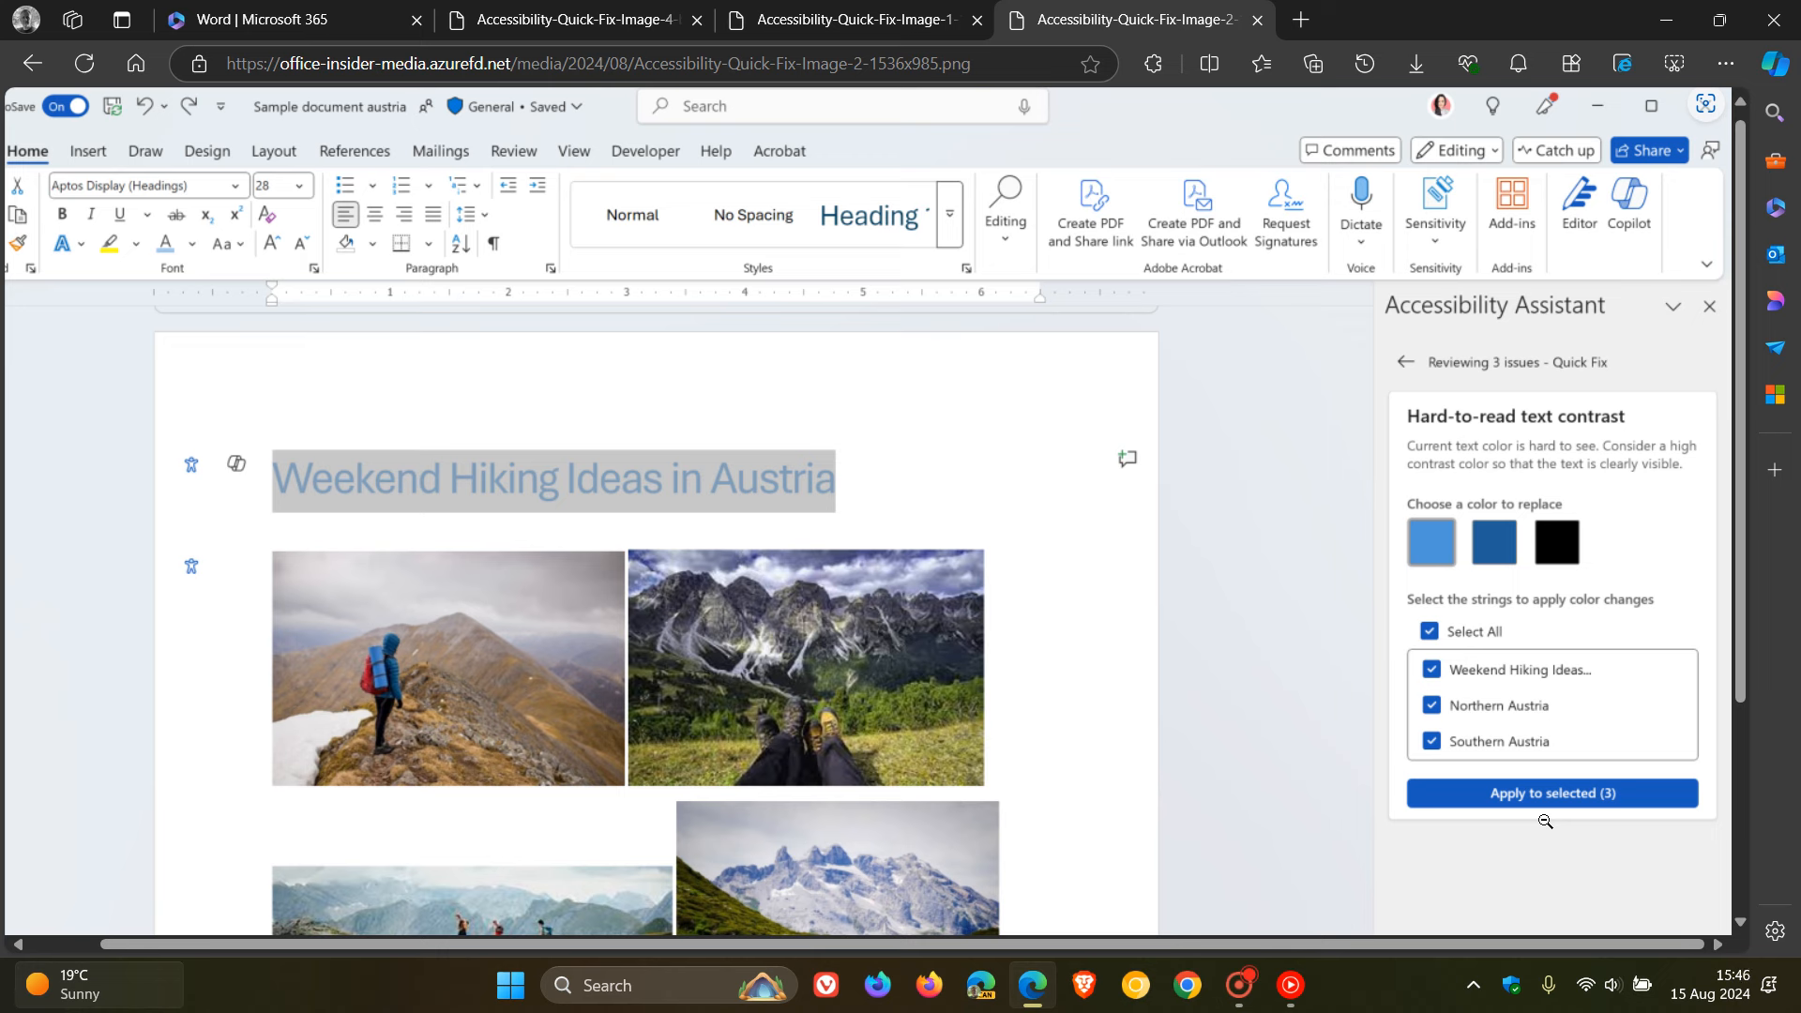
mouse_move(846, 20)
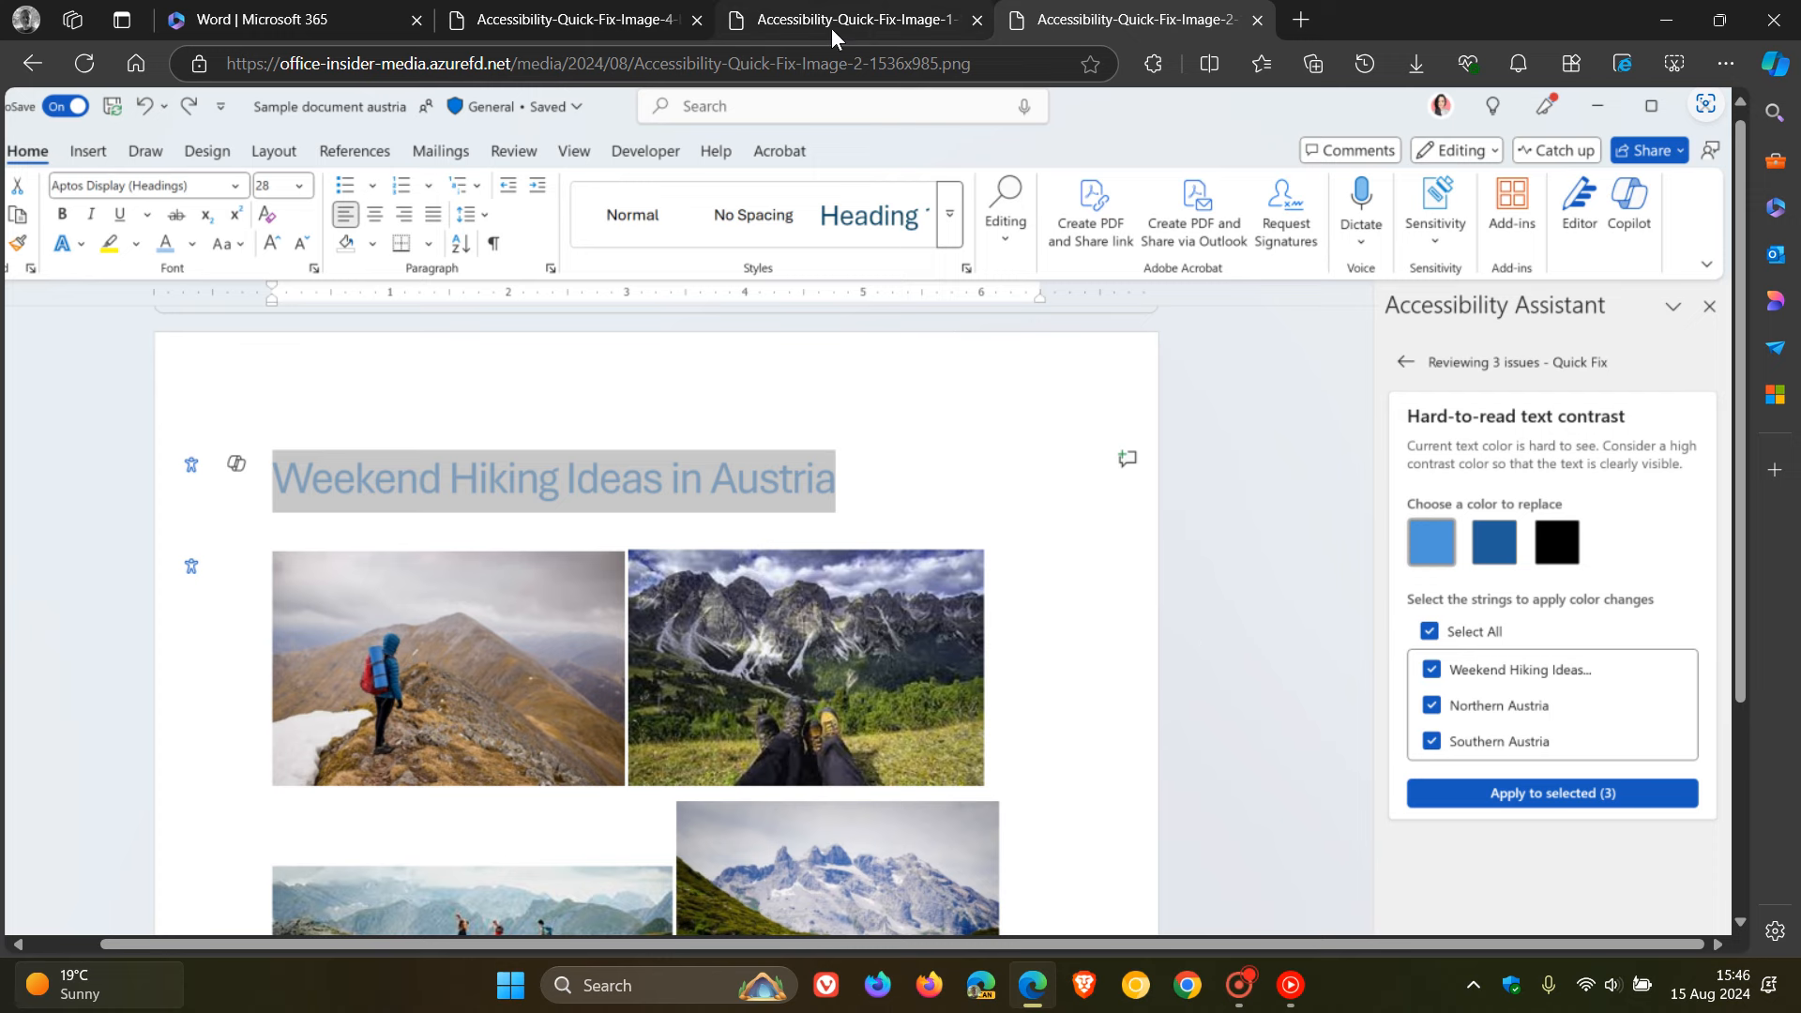
Revisit the Accessibility-Quick-Fix-Image-1 screenshot, then return to the Word | Microsoft 365 home page
click(850, 20)
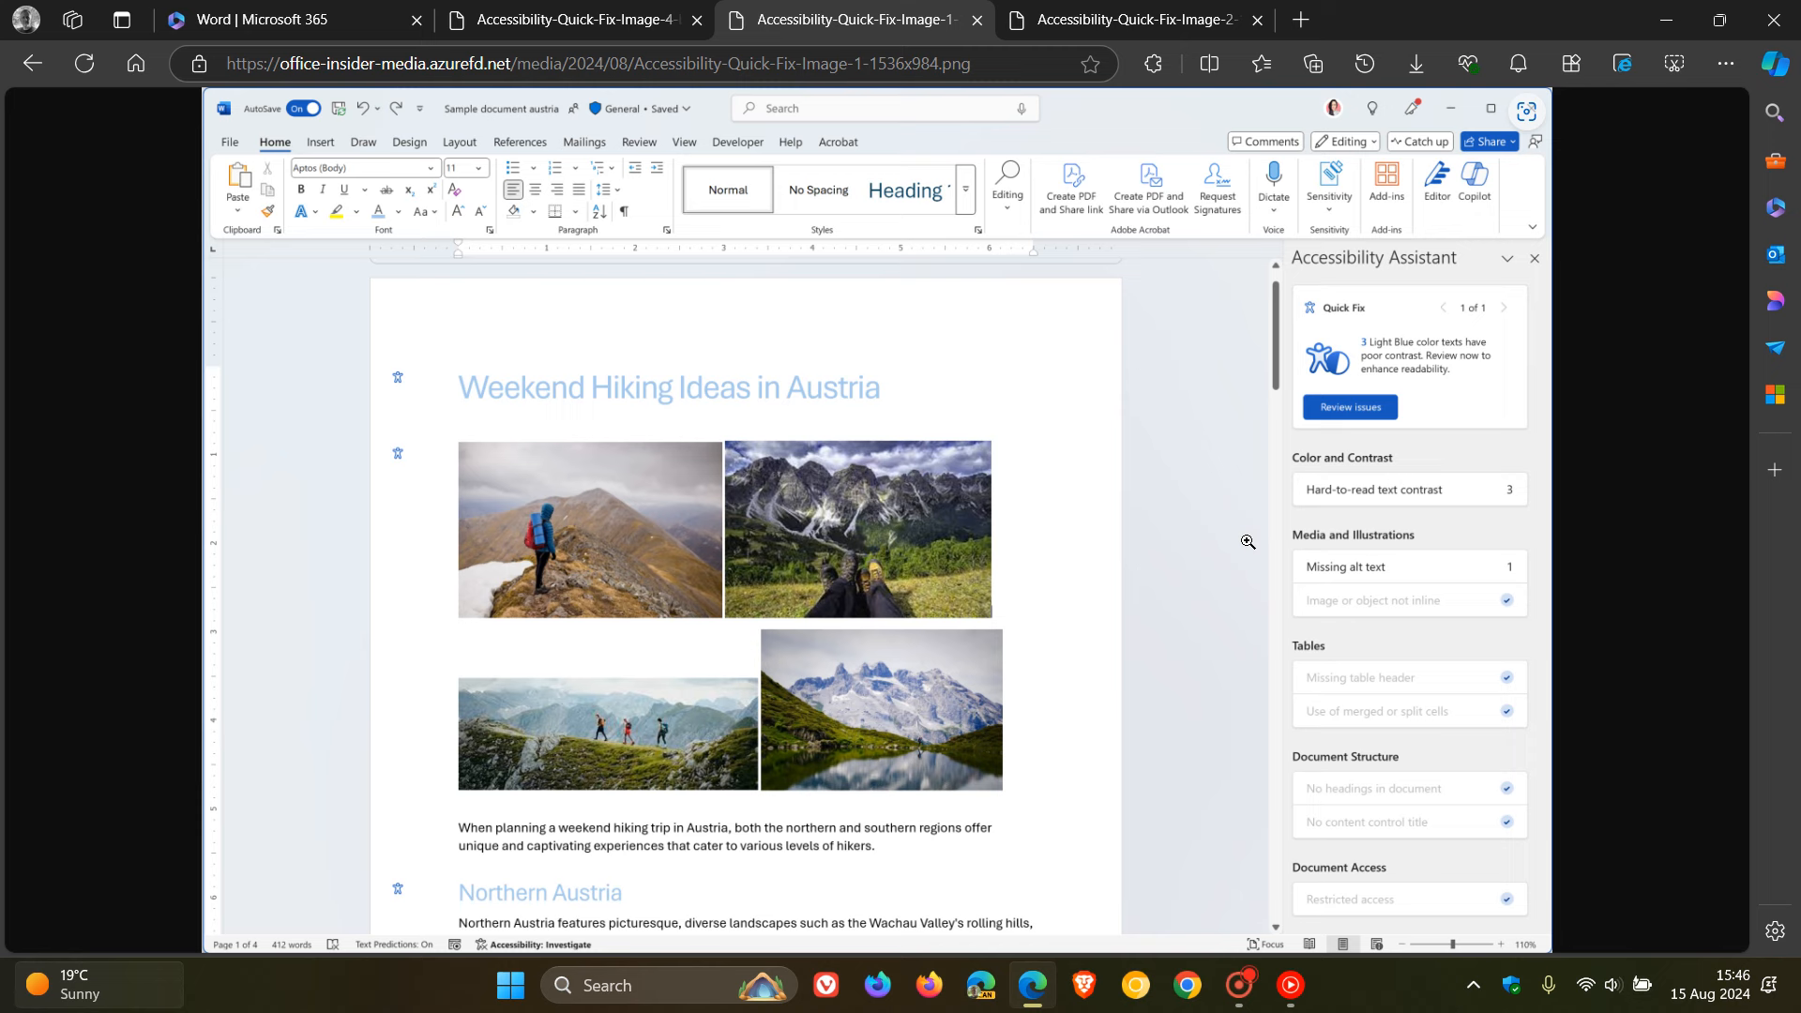
mouse_move(1421, 414)
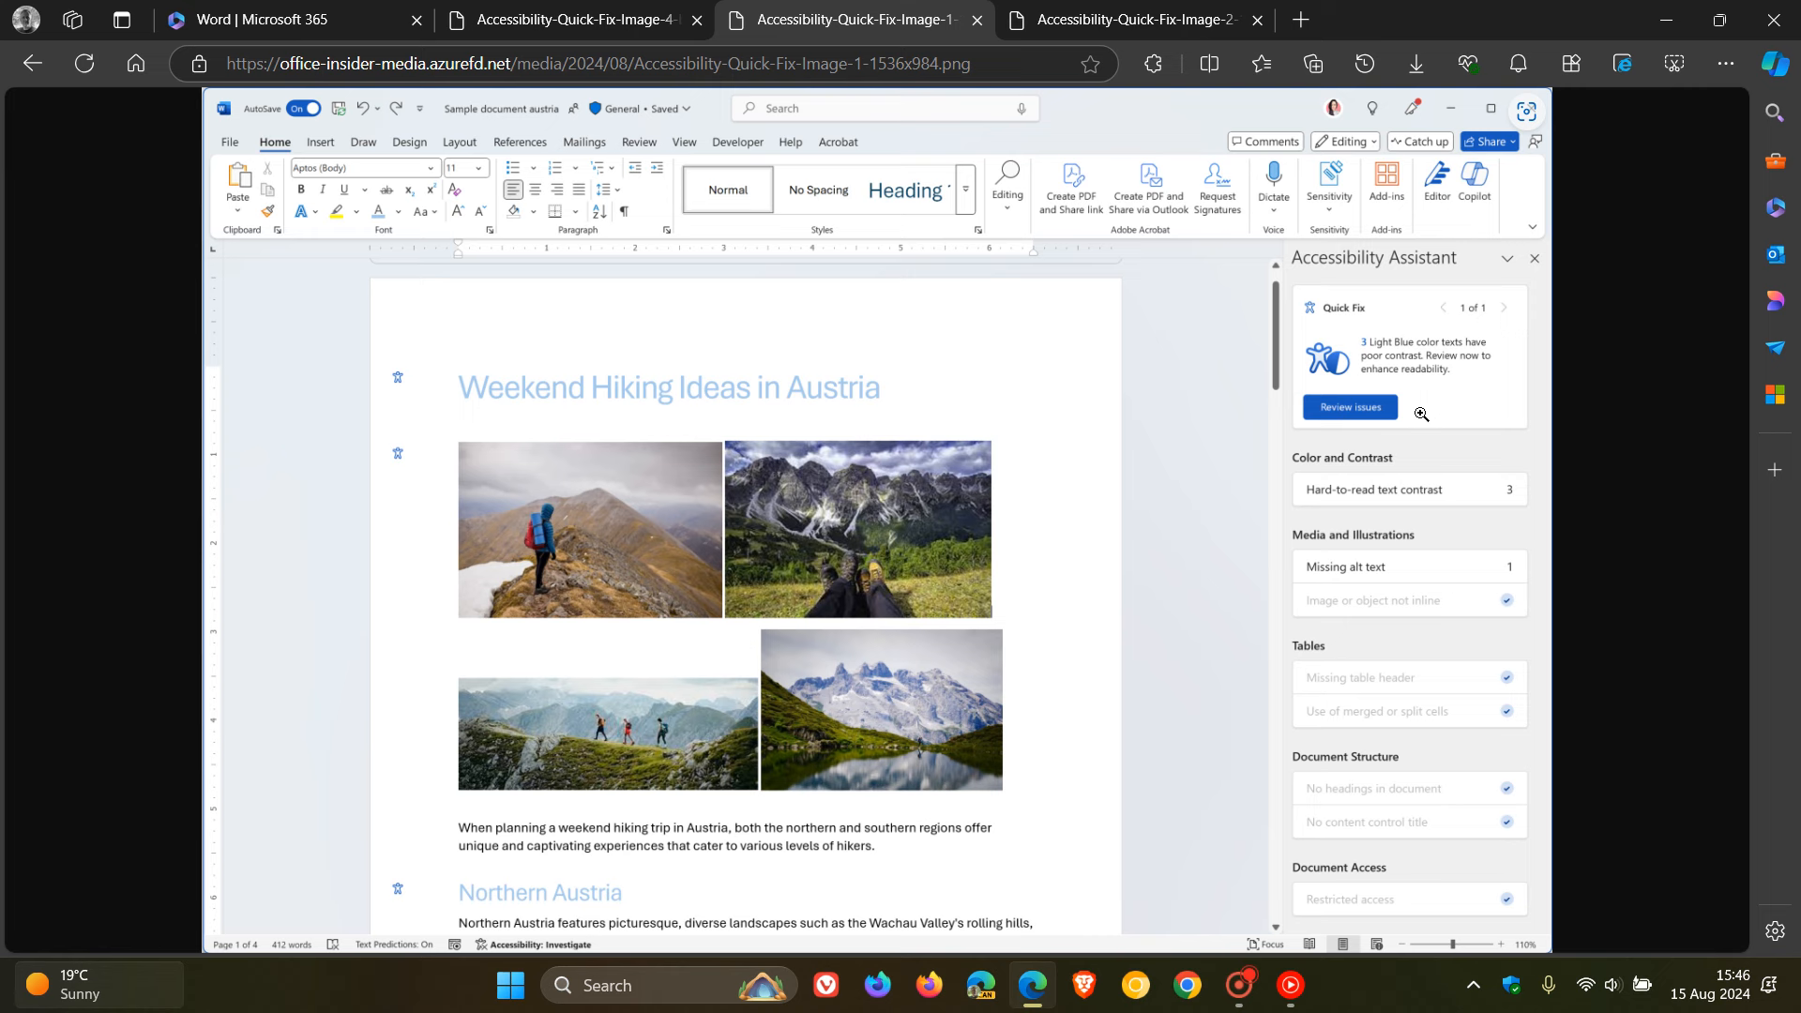
mouse_move(1406, 414)
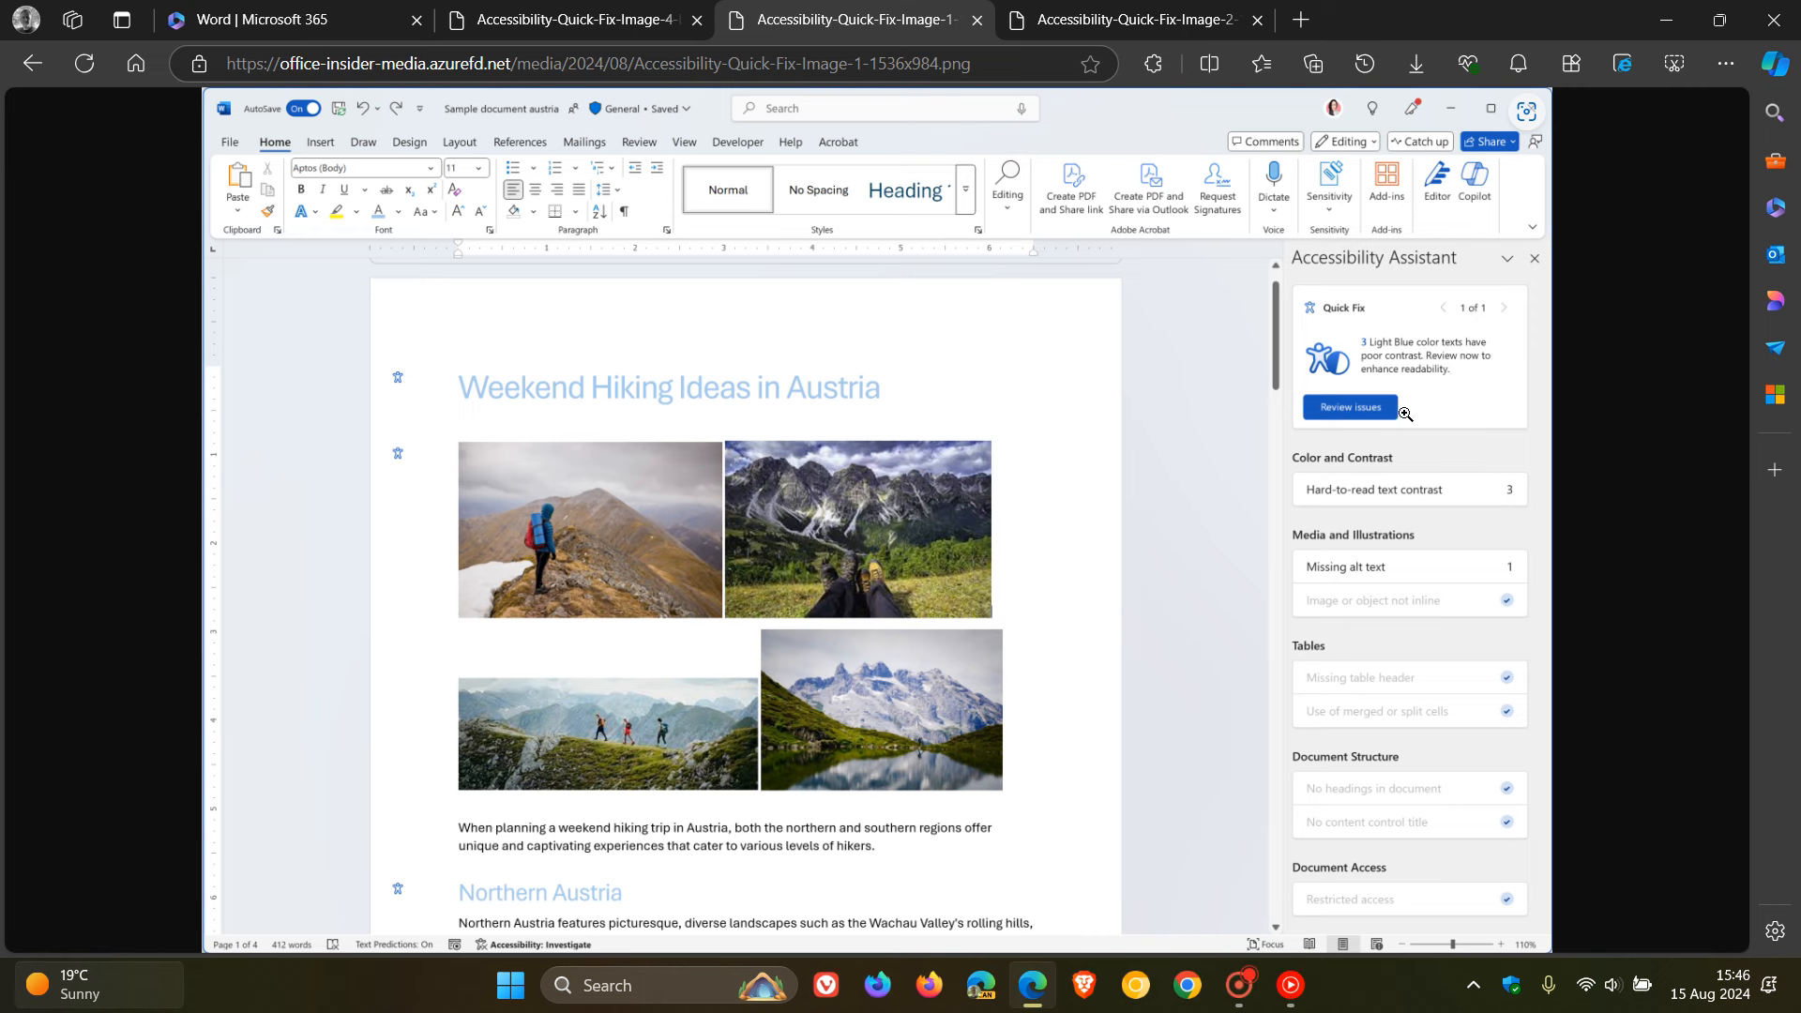
mouse_move(1212, 383)
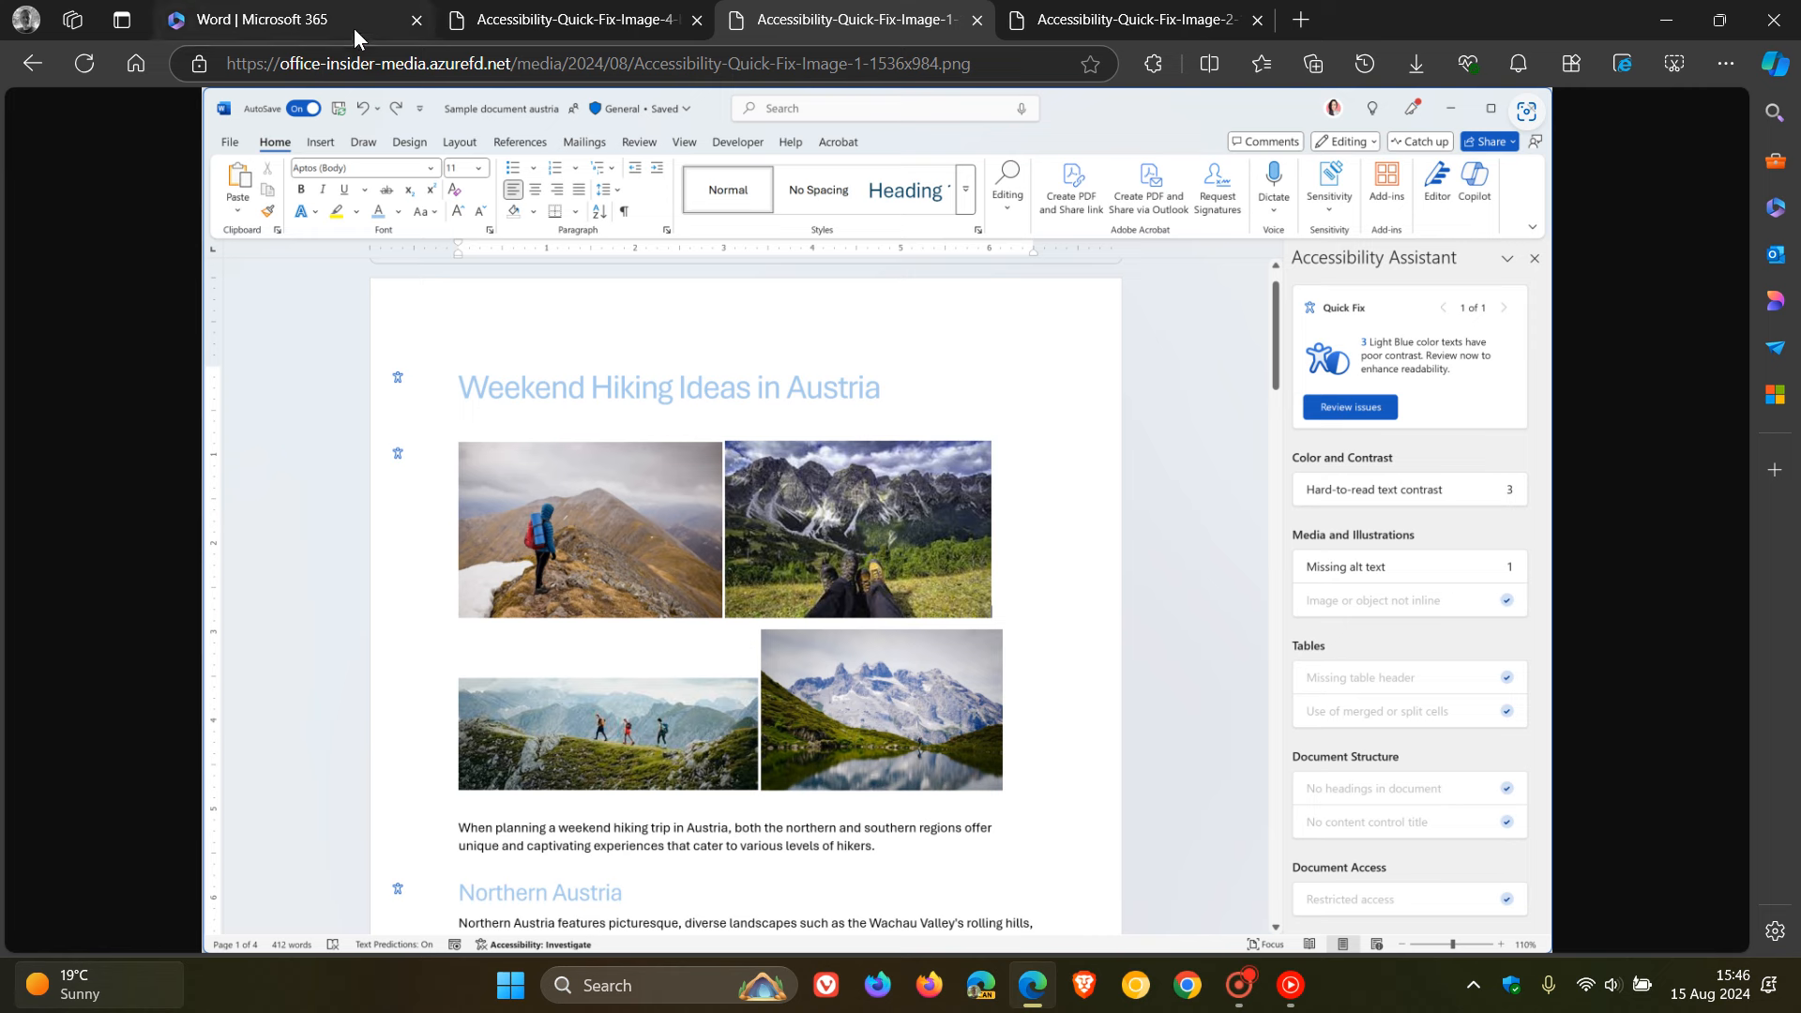
click(270, 19)
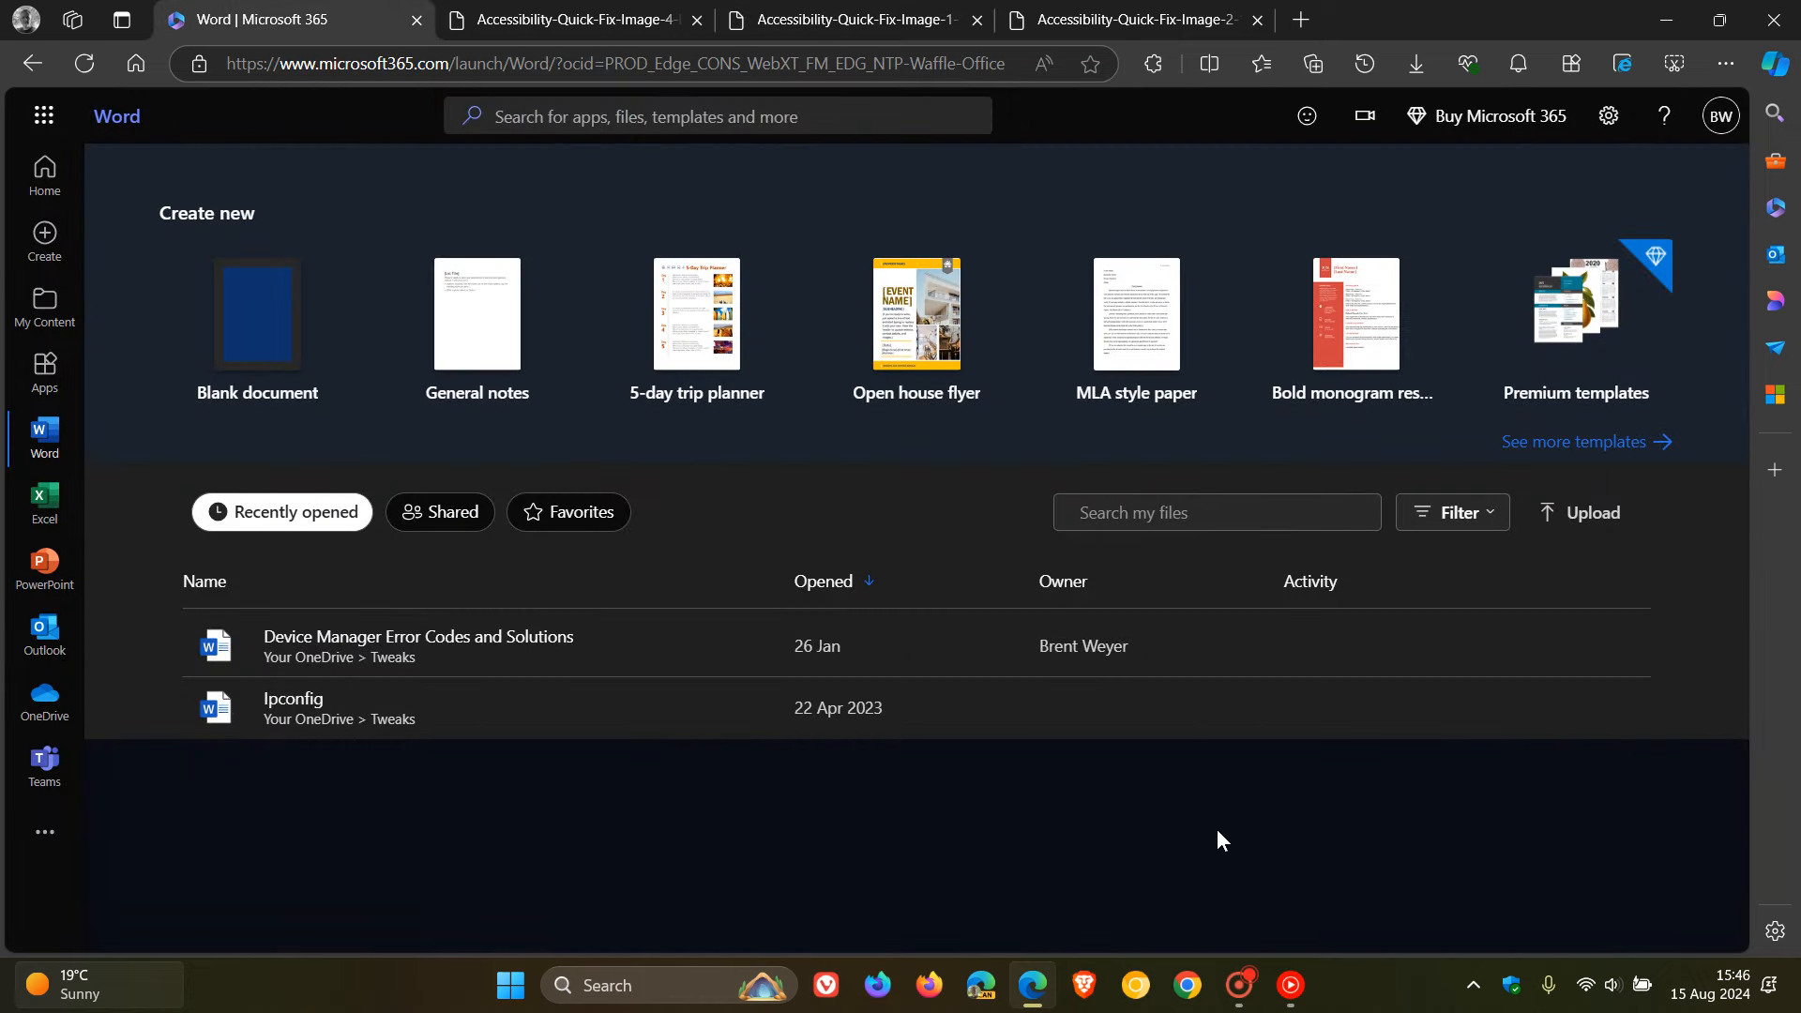
mouse_move(1226, 825)
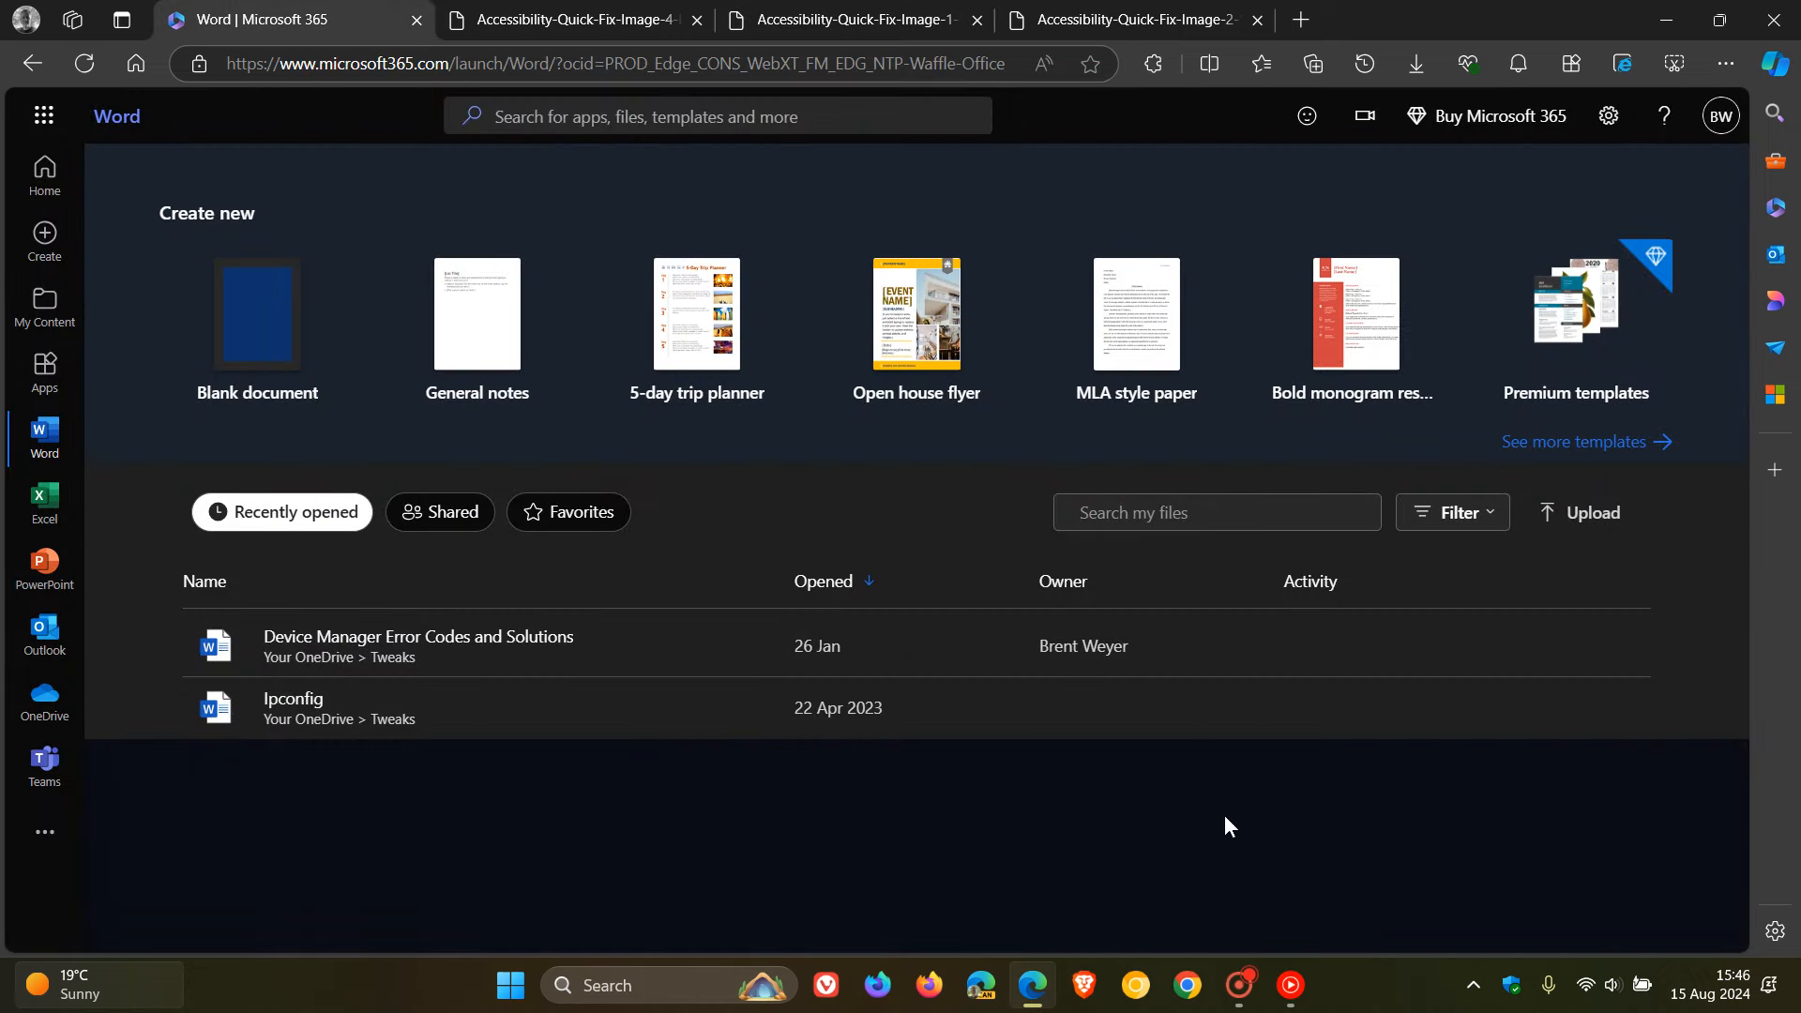